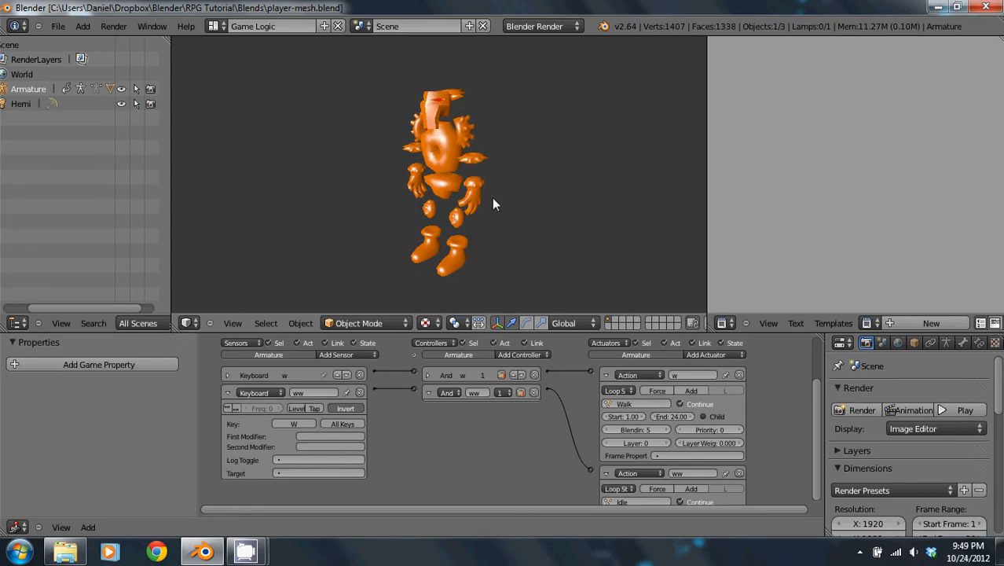
{"action": "mouse_move", "coordinate": [468, 175]}
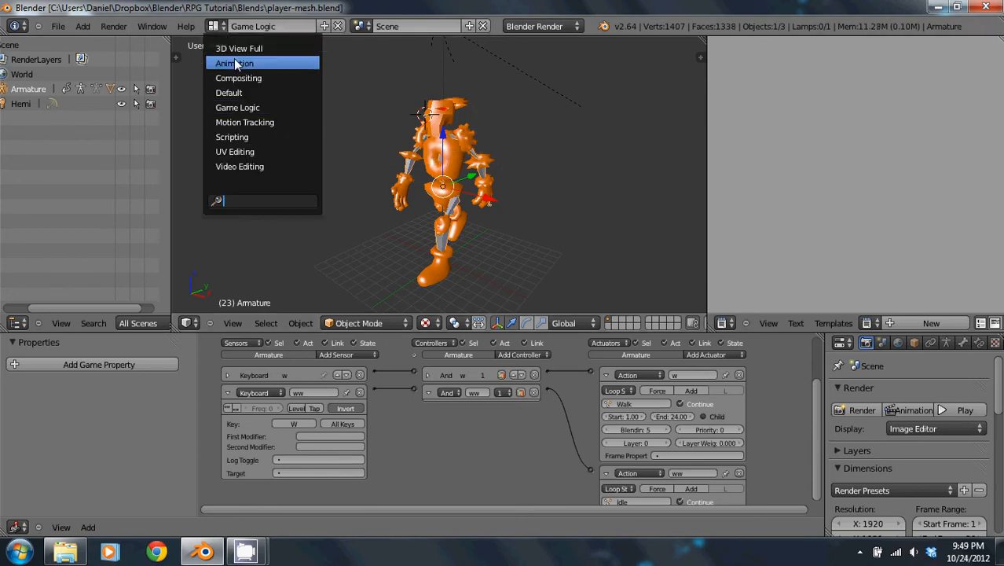
In the Animation layout, assign the Walk action to the armature and play it over 24 frames.
{"action": "left_click", "coordinate": [234, 63]}
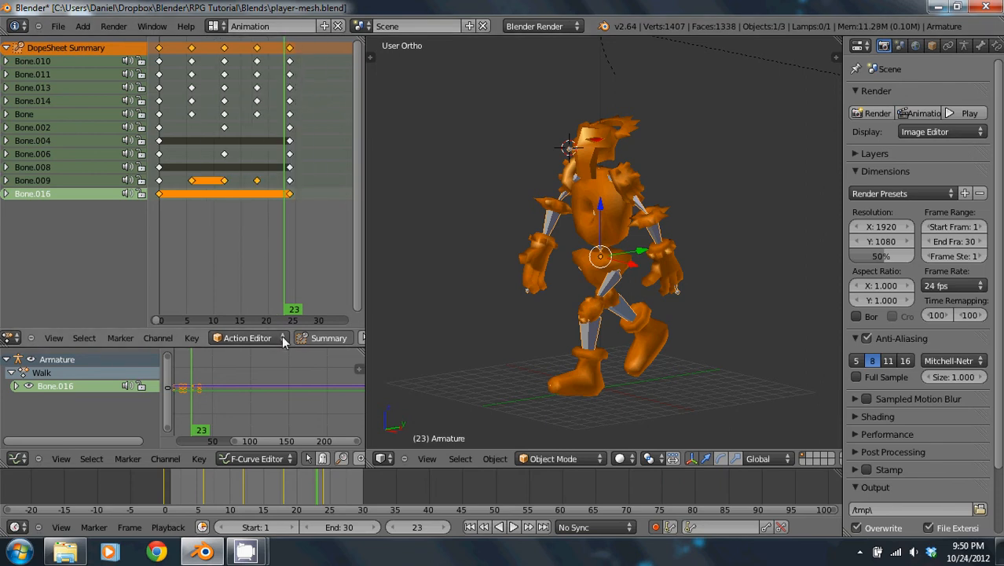
{"action": "left_click", "coordinate": [211, 338]}
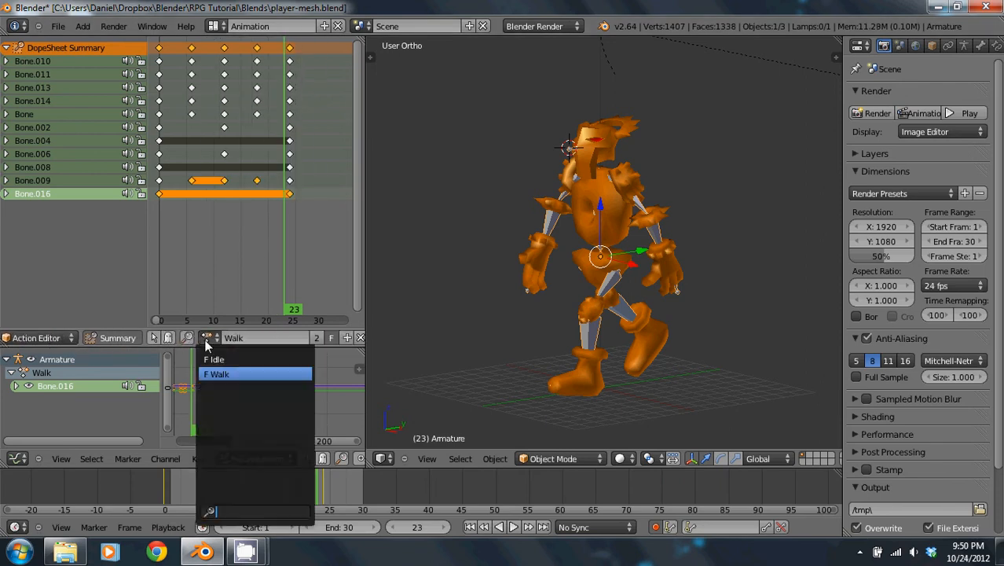
{"action": "left_click", "coordinate": [214, 358]}
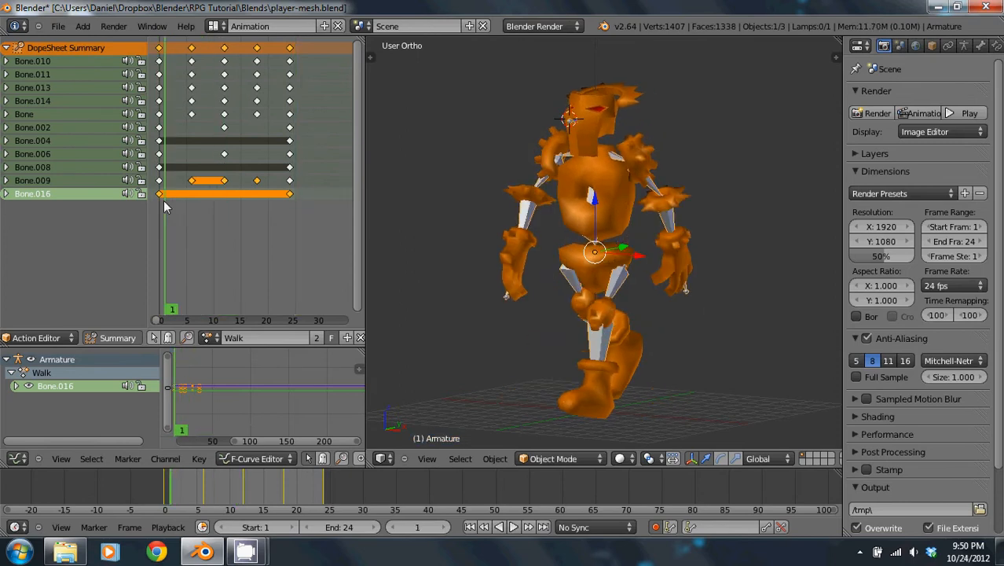
{"action": "left_click", "coordinate": [280, 195]}
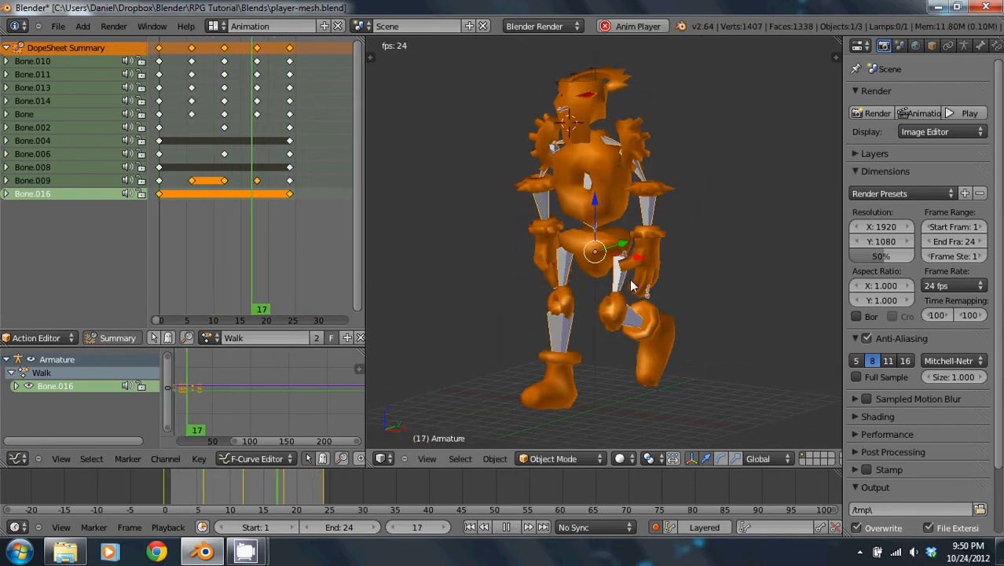
Switch the screen layout back to Game Logic showing the action actuators.
{"action": "left_click", "coordinate": [217, 25]}
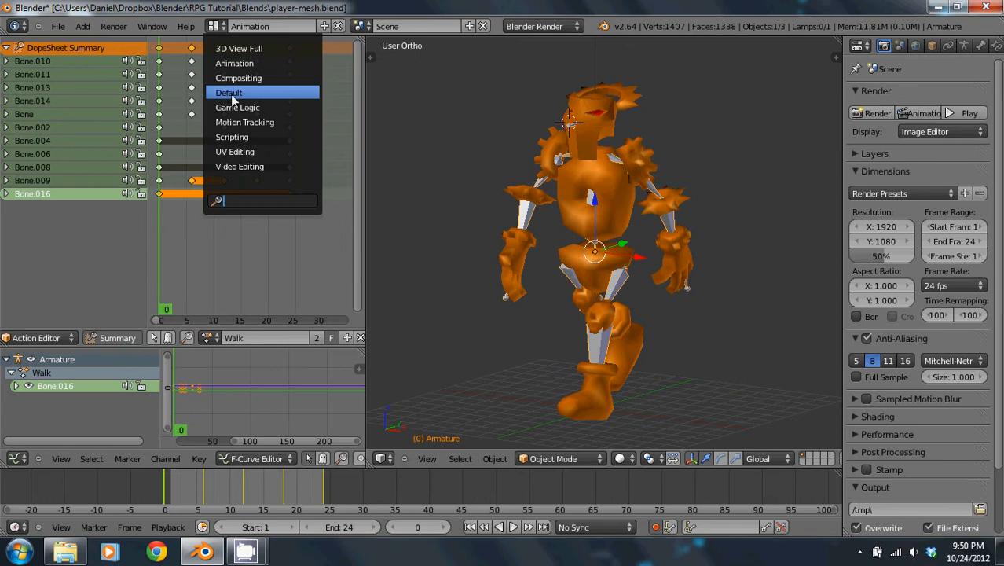
{"action": "left_click", "coordinate": [236, 107]}
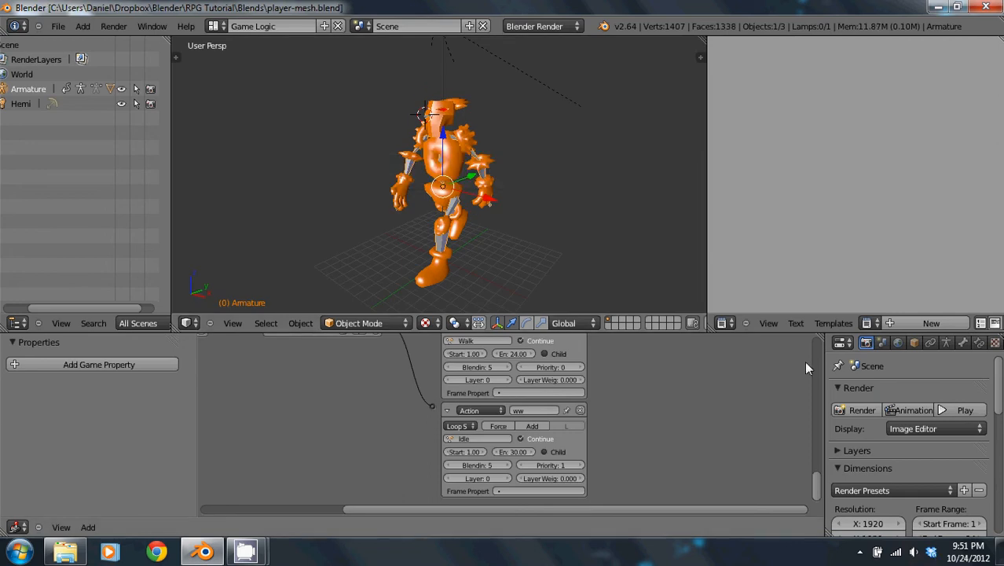
Set the render engine to Blender Game and give the armature No Collision physics.
{"action": "left_click", "coordinate": [543, 26]}
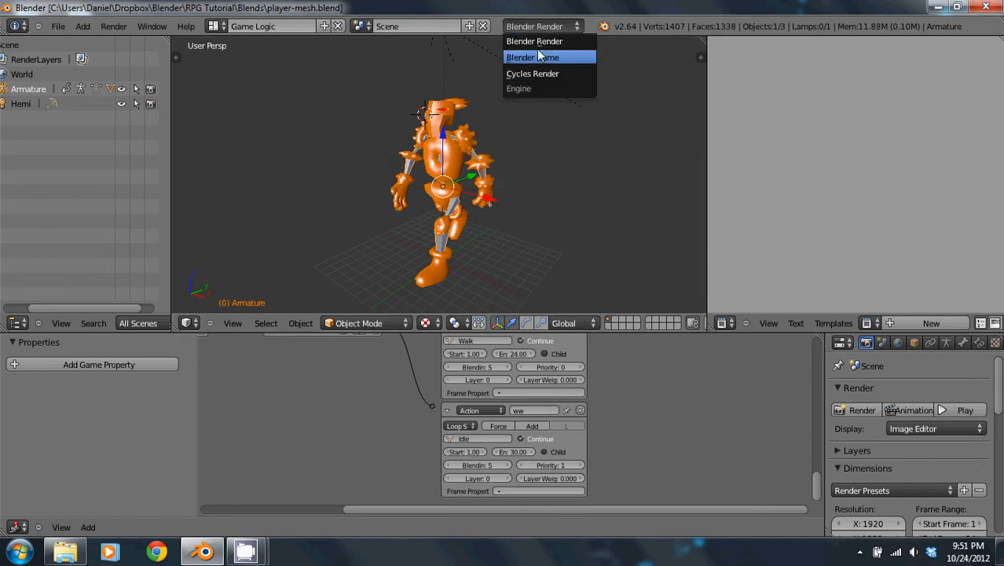
{"action": "left_click", "coordinate": [541, 57]}
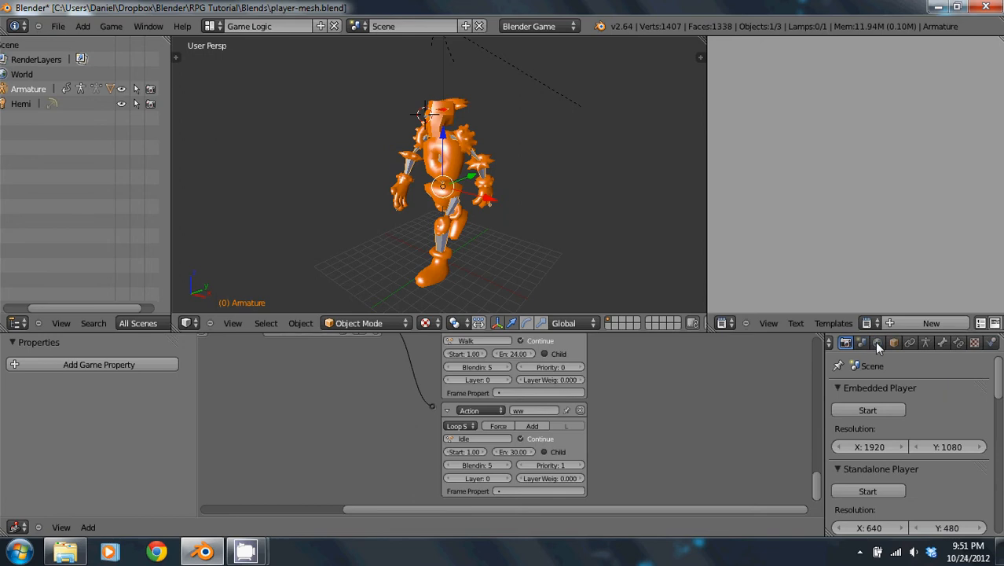
{"action": "mouse_move", "coordinate": [993, 344]}
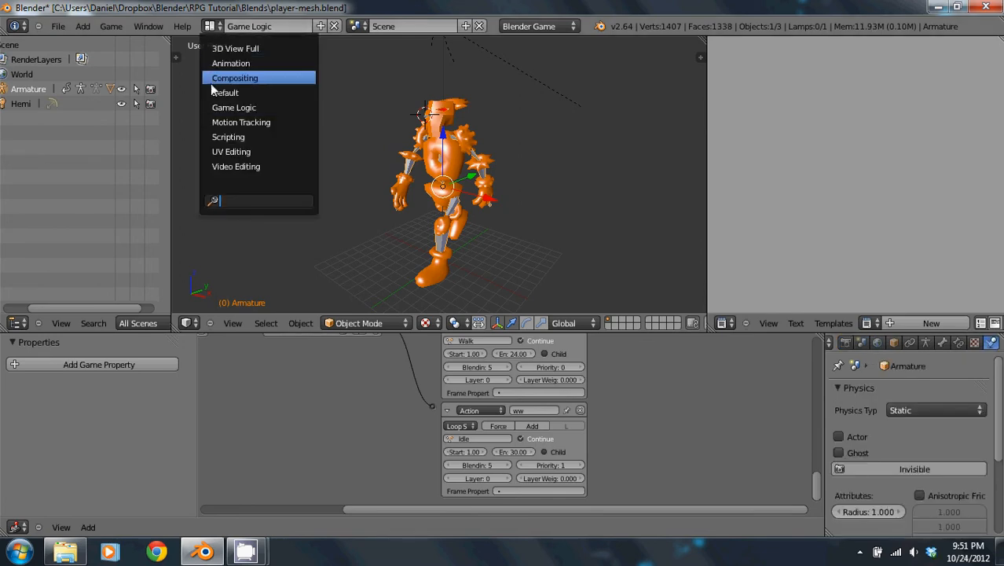
{"action": "left_click", "coordinate": [225, 91]}
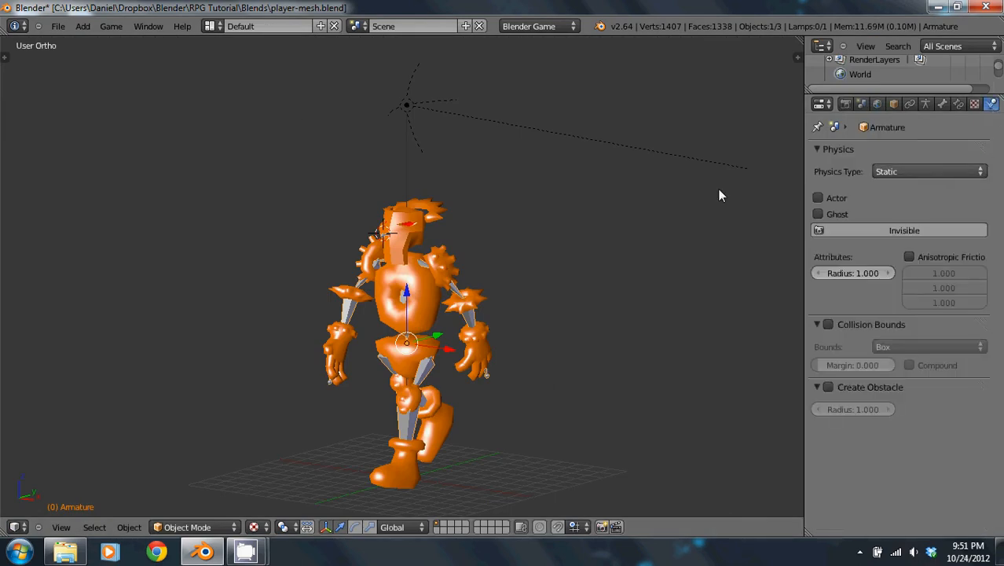
{"action": "left_click", "coordinate": [928, 171]}
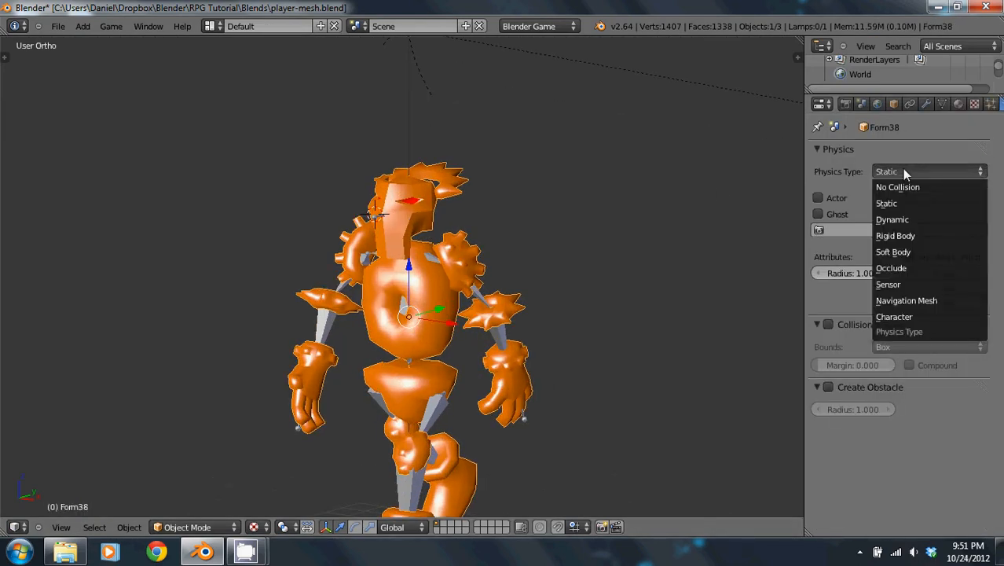
{"action": "mouse_move", "coordinate": [906, 187]}
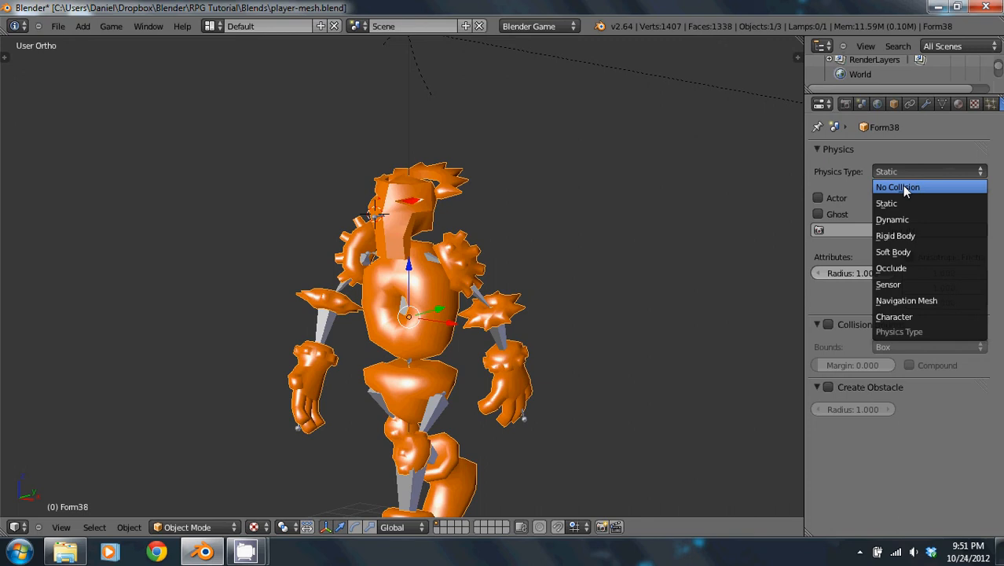
{"action": "left_click", "coordinate": [905, 186]}
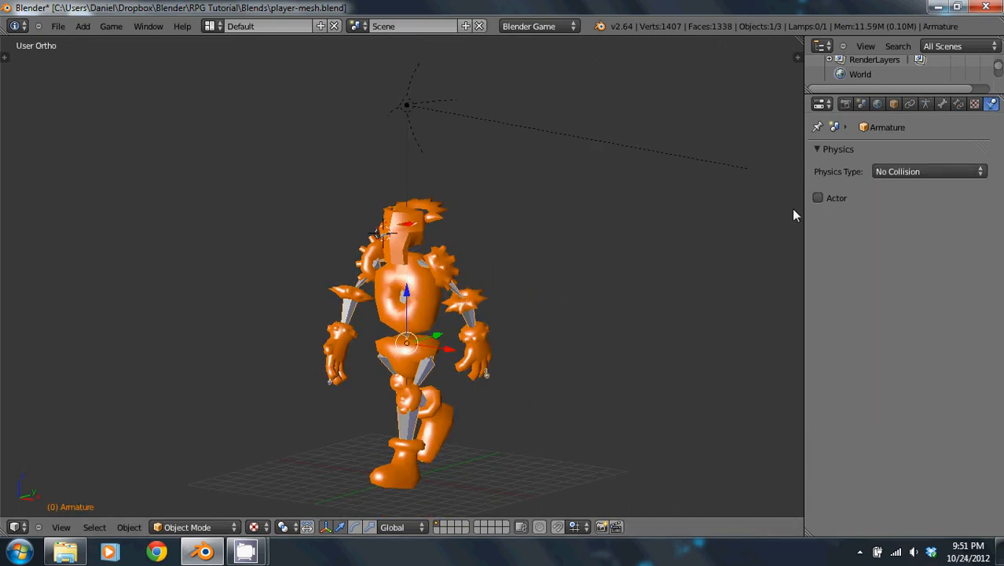
Select the Form38 mesh, toggle Actor, and set its physics type to No Collision.
{"action": "left_click", "coordinate": [110, 25]}
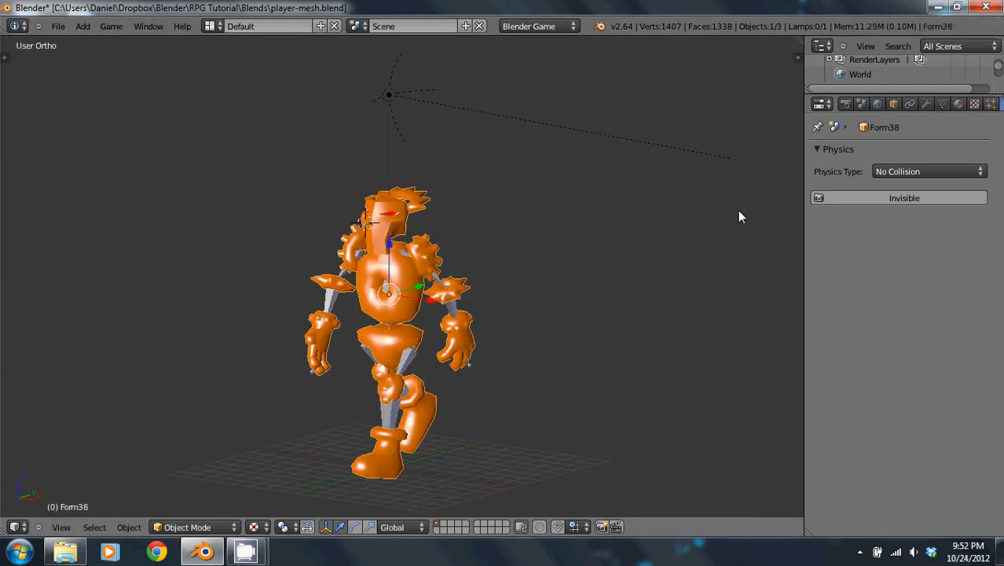
{"action": "left_click", "coordinate": [929, 172]}
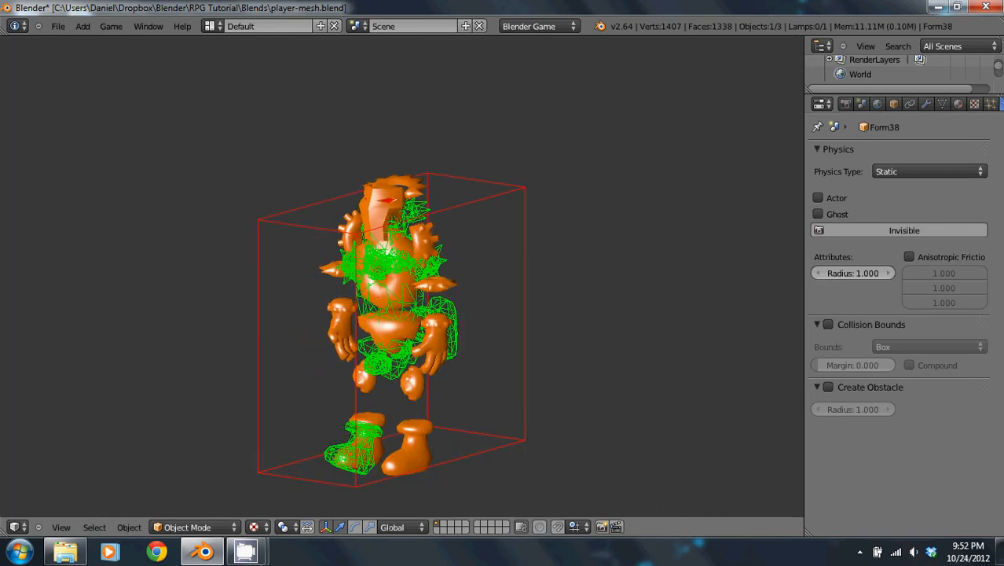
{"action": "left_click", "coordinate": [817, 198]}
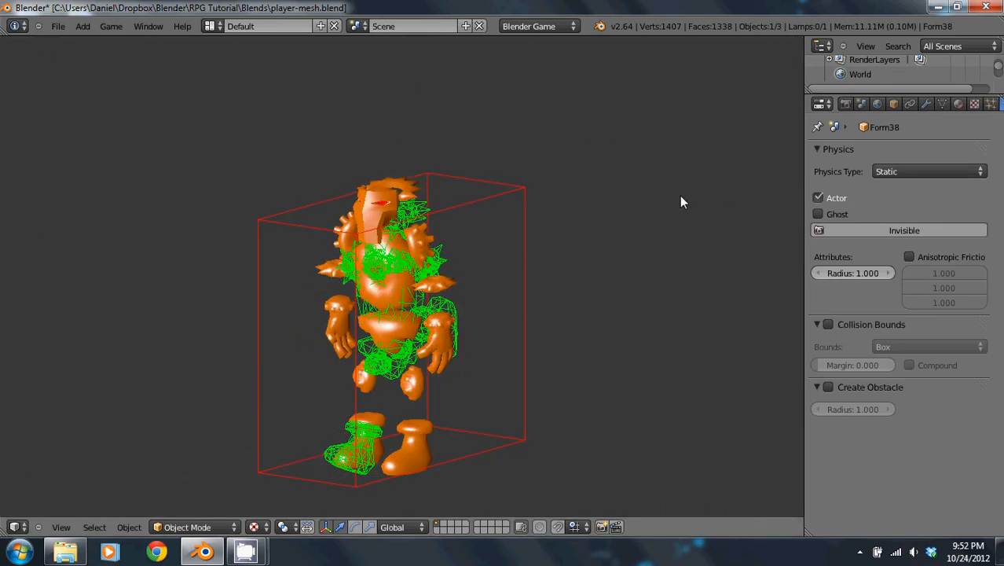
{"action": "left_click", "coordinate": [929, 171]}
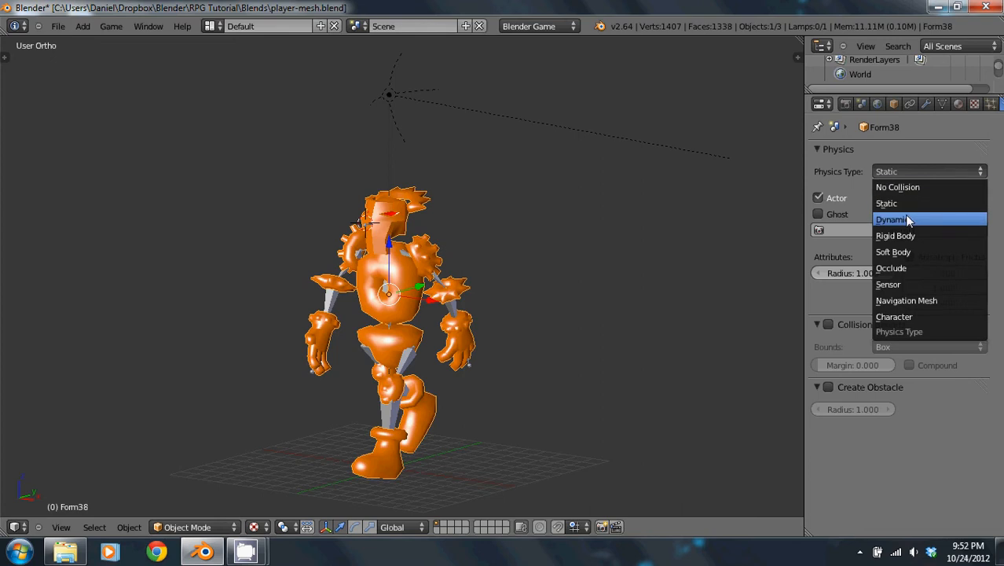
{"action": "left_click", "coordinate": [897, 187]}
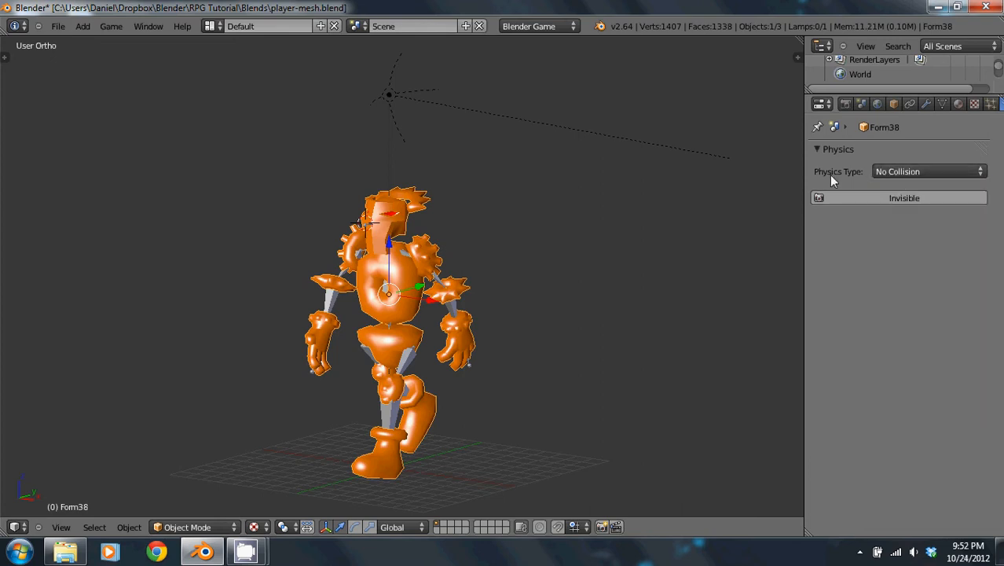
{"action": "mouse_move", "coordinate": [509, 268]}
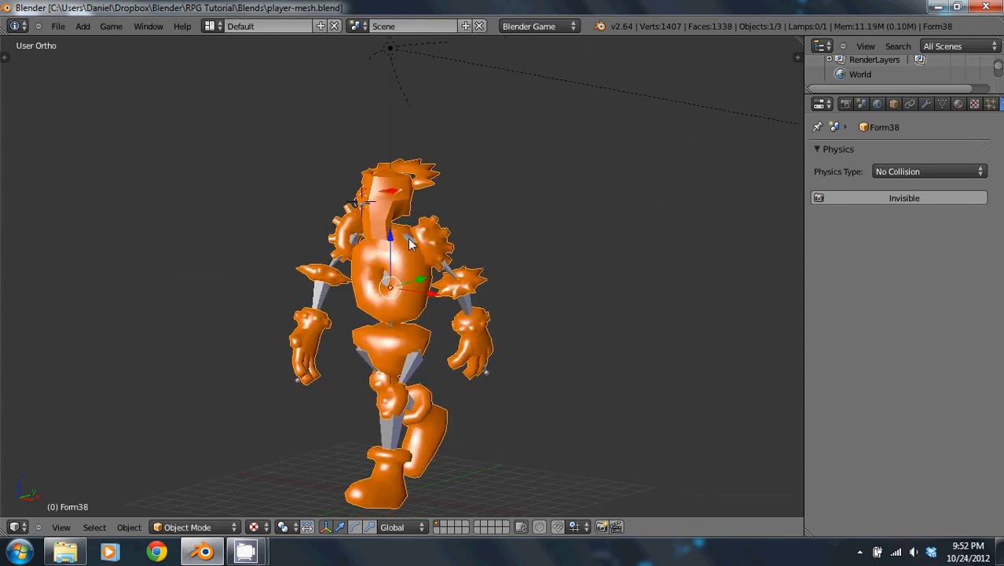
Rename the armature data to Player-Arm and start renaming the mesh data to Player-Mesh.
{"action": "left_click", "coordinate": [927, 104]}
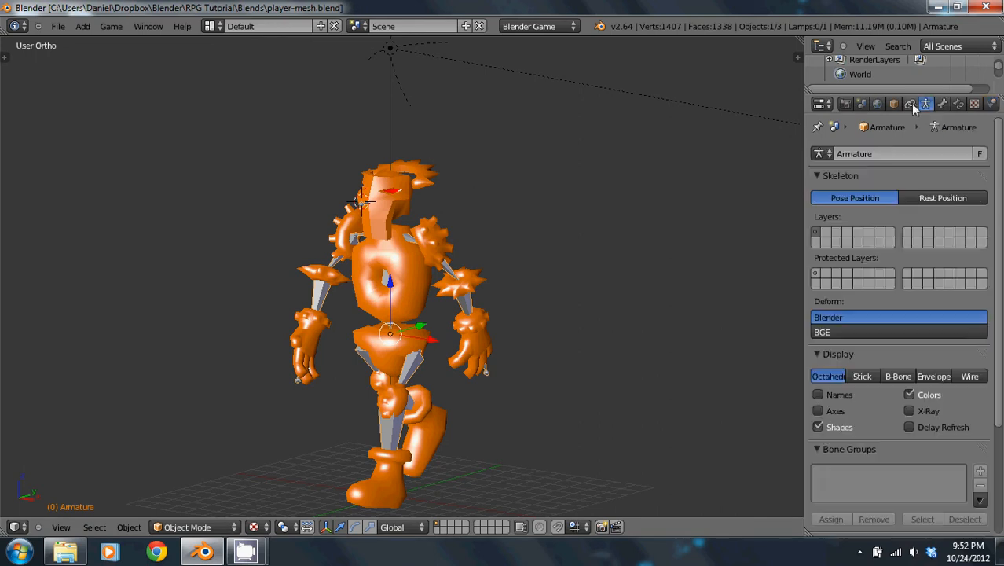
{"action": "double_click", "coordinate": [896, 154]}
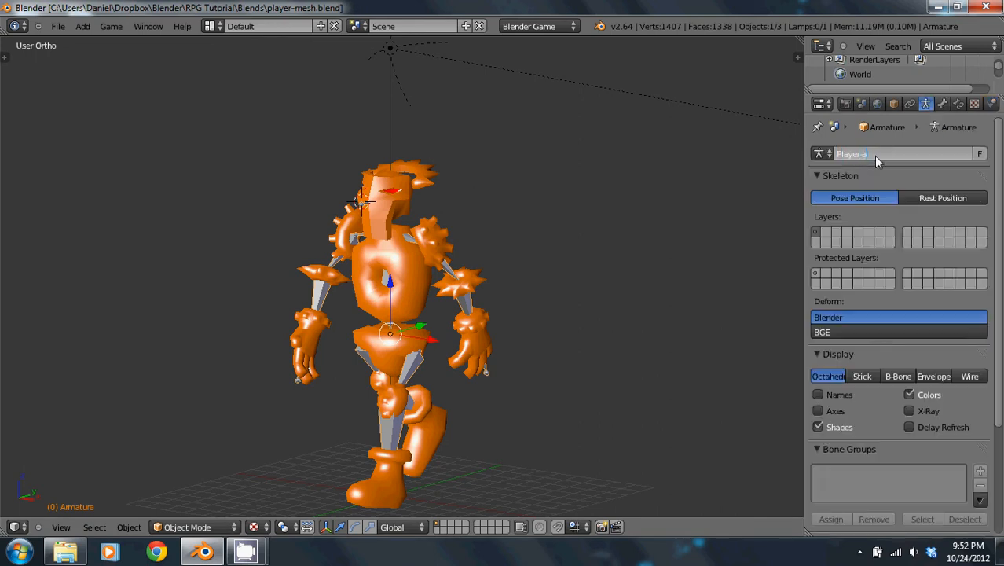
{"action": "type", "text": "Player-Arm"}
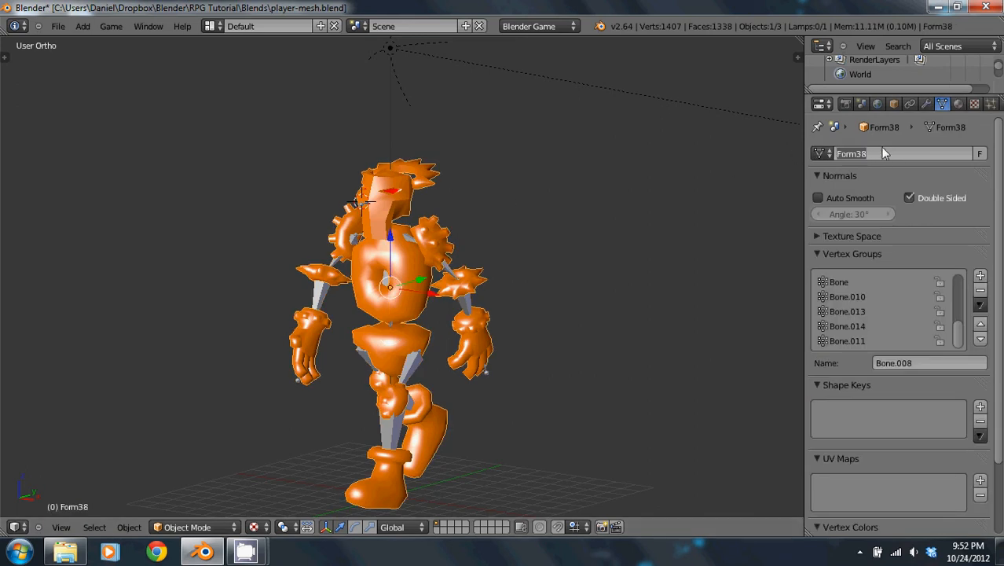
{"action": "type", "text": "PLayer-Mesh"}
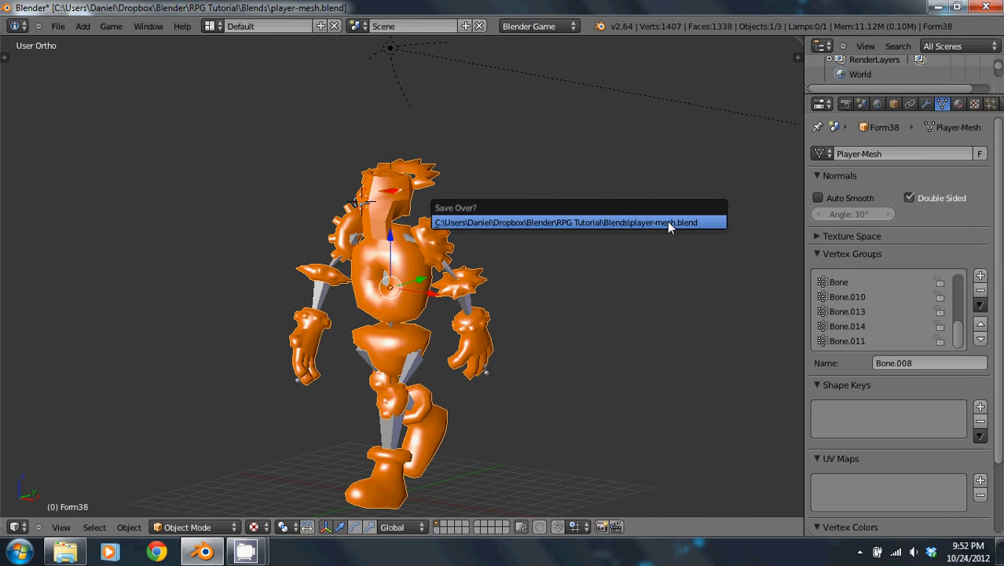
Save over player-mesh.blend and link the Player object from player.blend's Object category.
{"action": "left_click", "coordinate": [668, 223]}
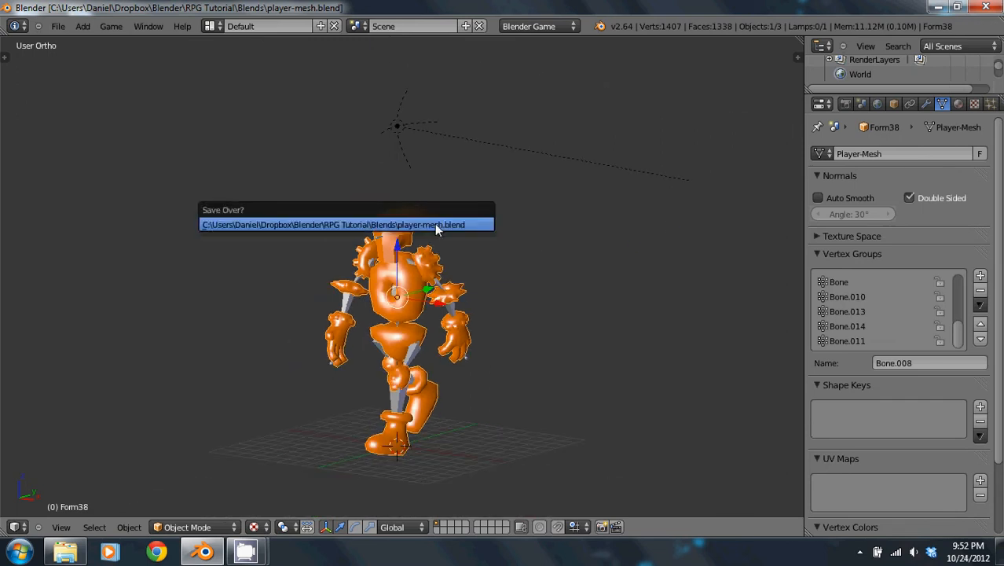
{"action": "left_click", "coordinate": [55, 26]}
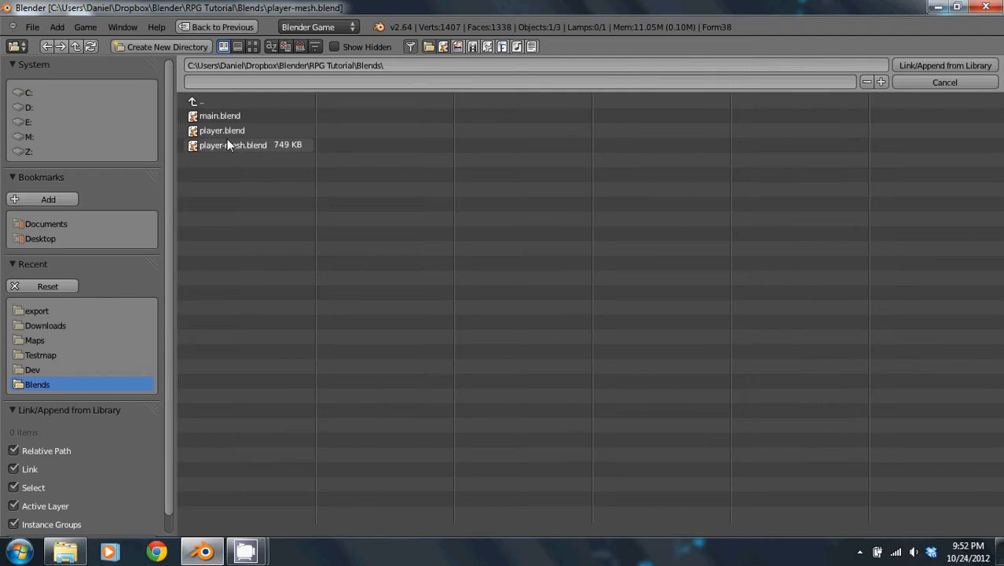
{"action": "double_click", "coordinate": [223, 131]}
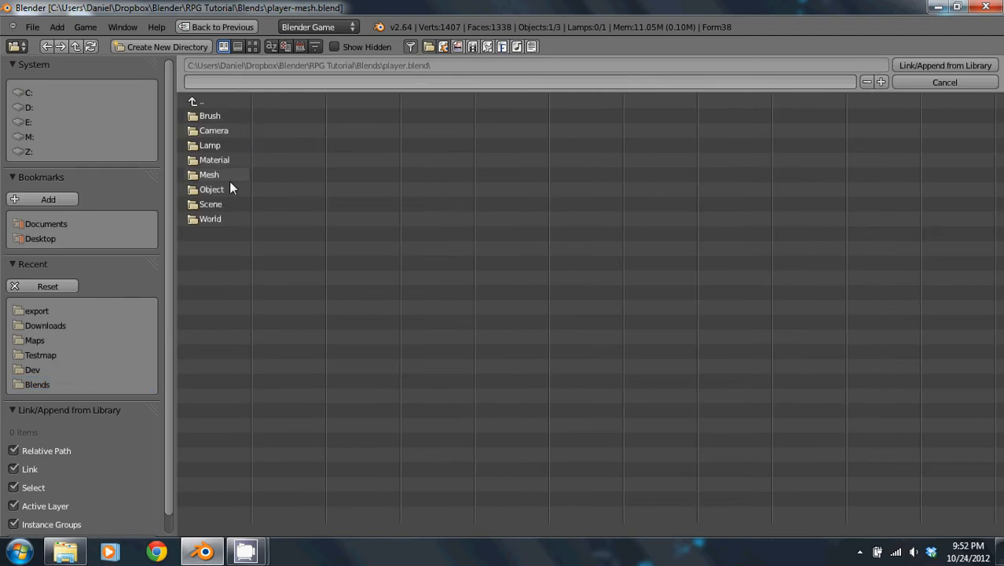
{"action": "double_click", "coordinate": [211, 188]}
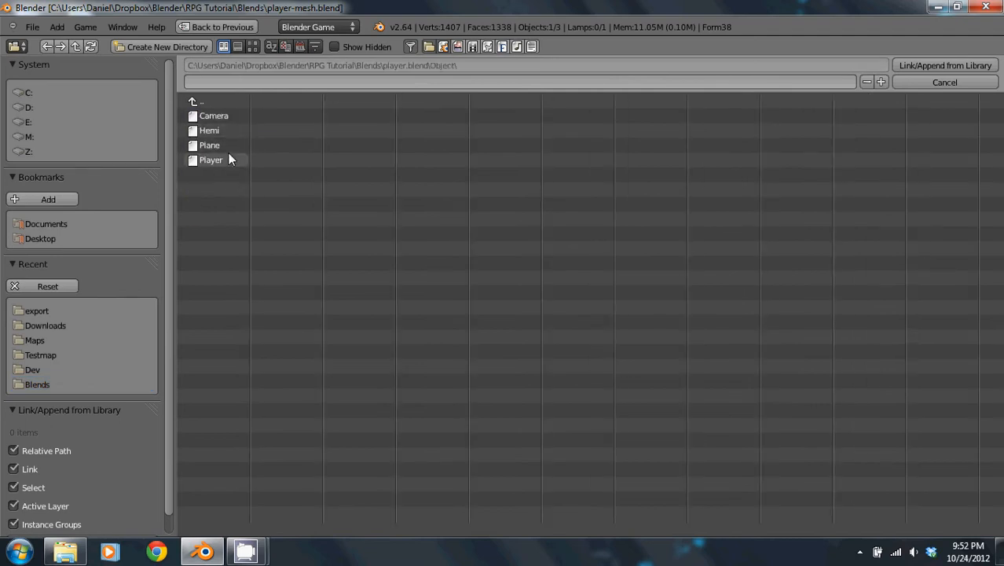
{"action": "double_click", "coordinate": [211, 160]}
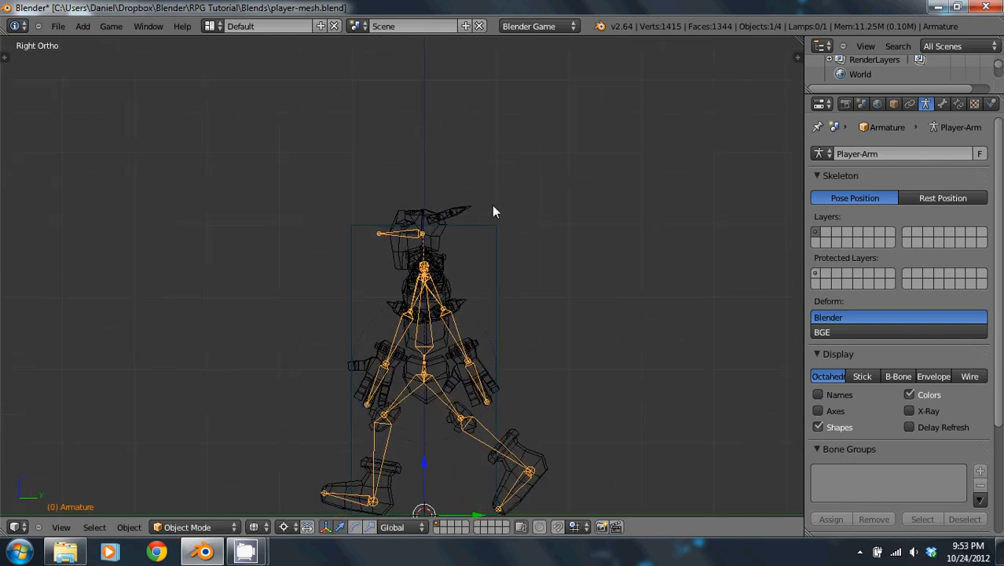
Play the walk, apply the armature's location and scale the character to fit the Player box.
{"action": "key", "text": "s"}
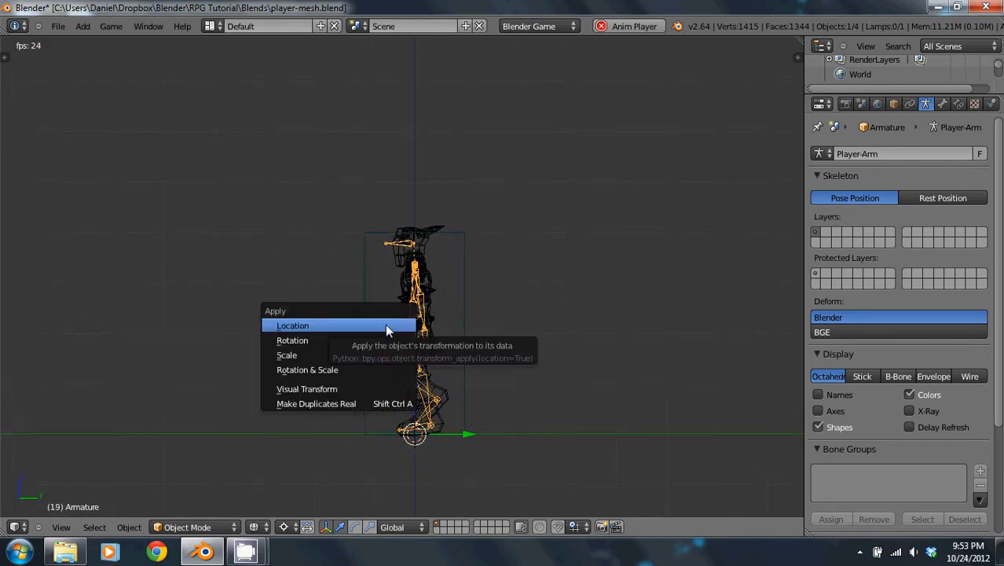
{"action": "left_click", "coordinate": [293, 326]}
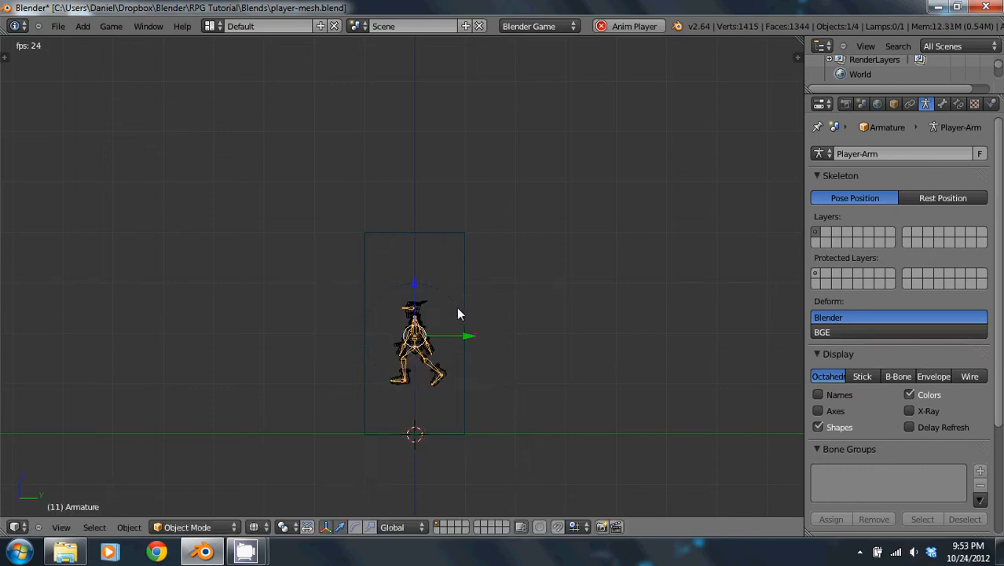
{"action": "left_click", "coordinate": [210, 25]}
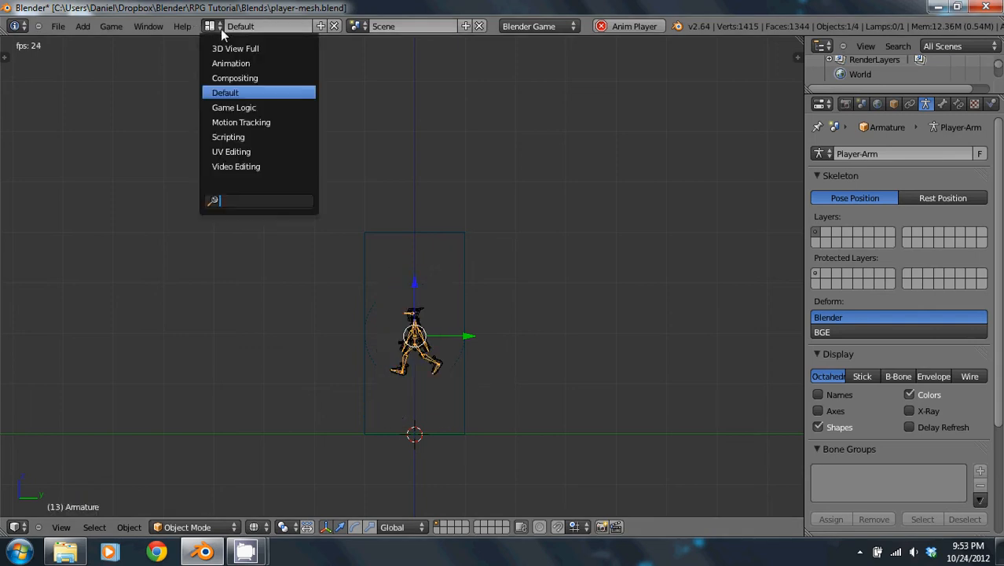
{"action": "left_click", "coordinate": [230, 63]}
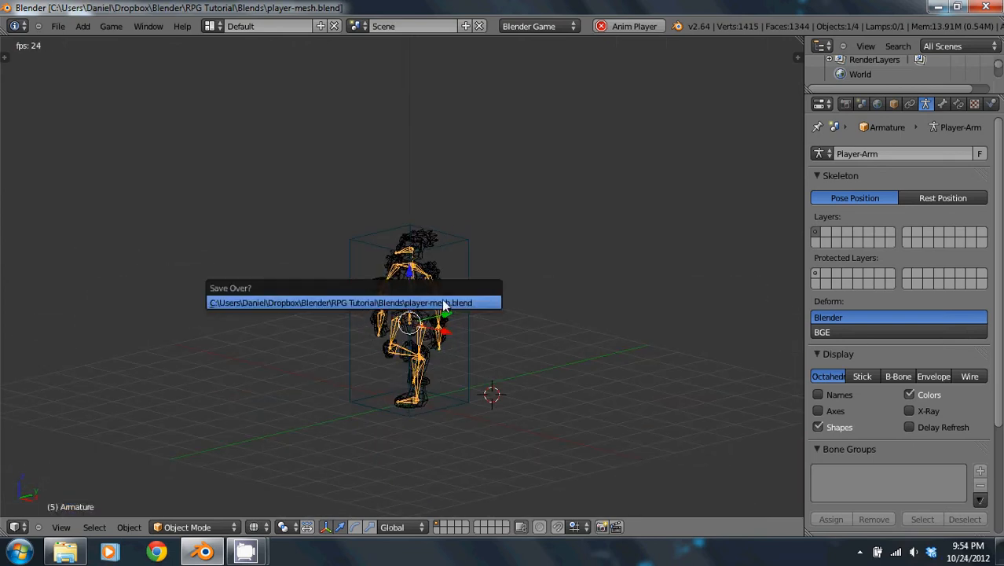
Save over player-mesh.blend, select the armature and save again.
{"action": "left_click", "coordinate": [354, 302]}
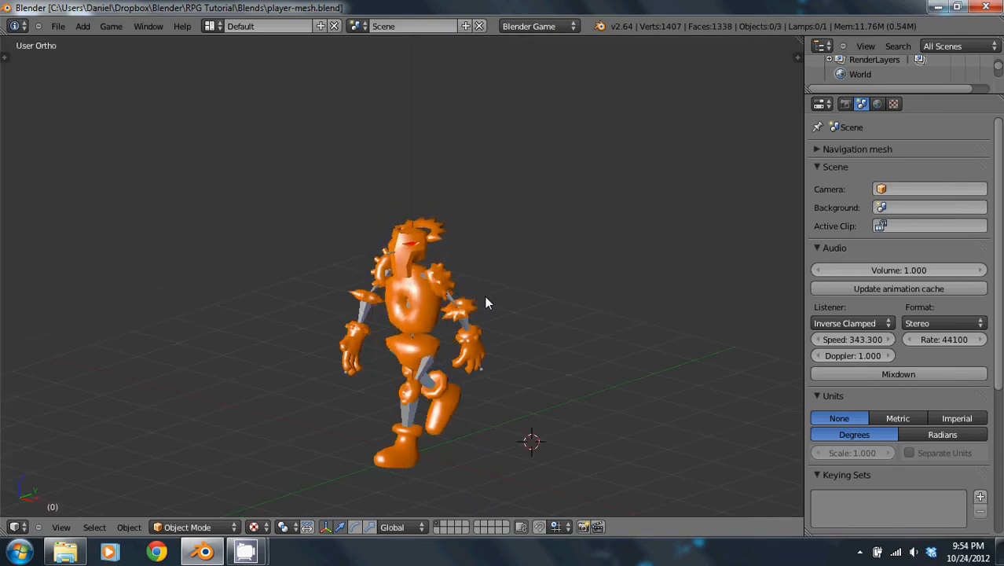
{"action": "left_click", "coordinate": [412, 311]}
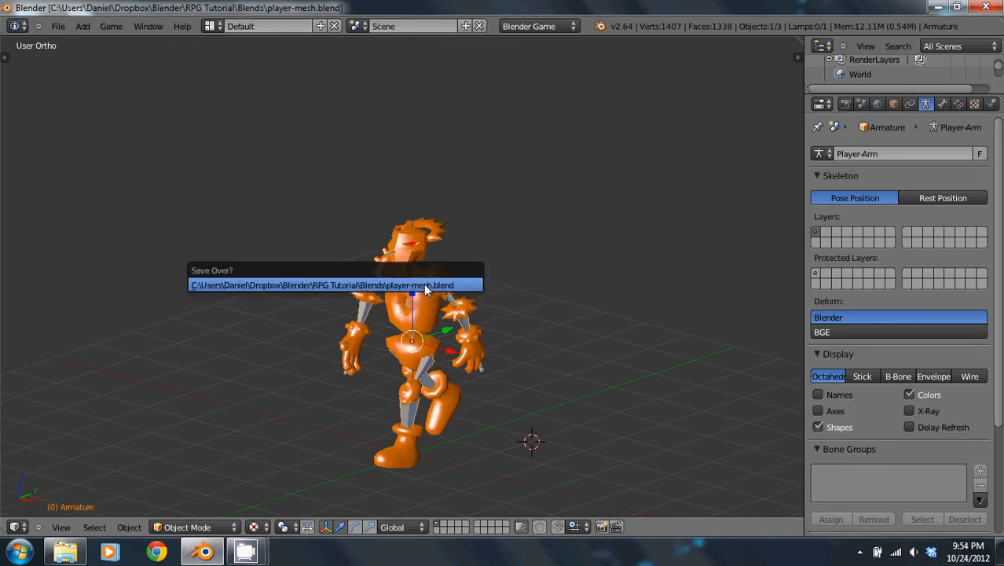
{"action": "left_click", "coordinate": [56, 25]}
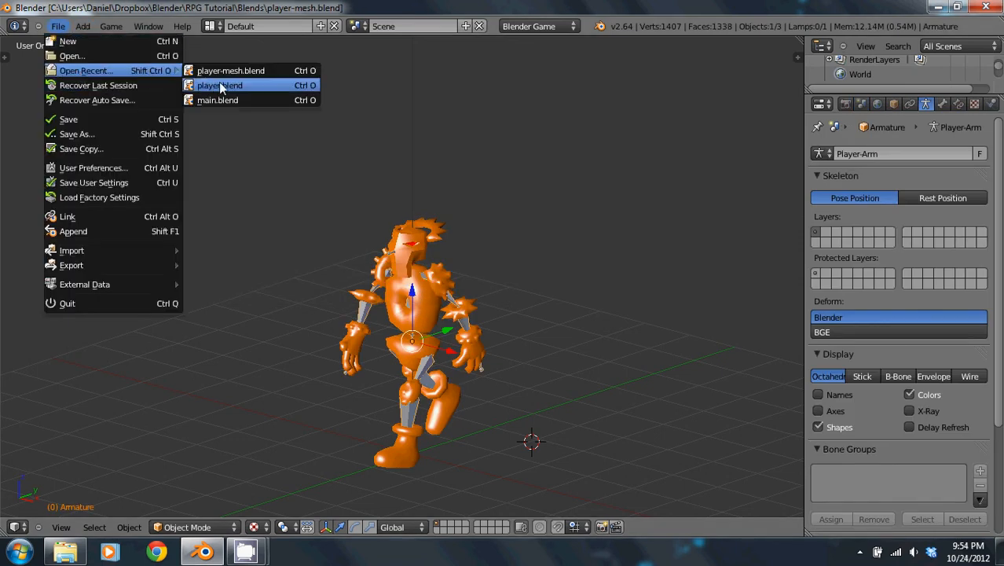
Open player.blend and browse the Link dialog into player-mesh.blend's Object category.
{"action": "left_click", "coordinate": [220, 85]}
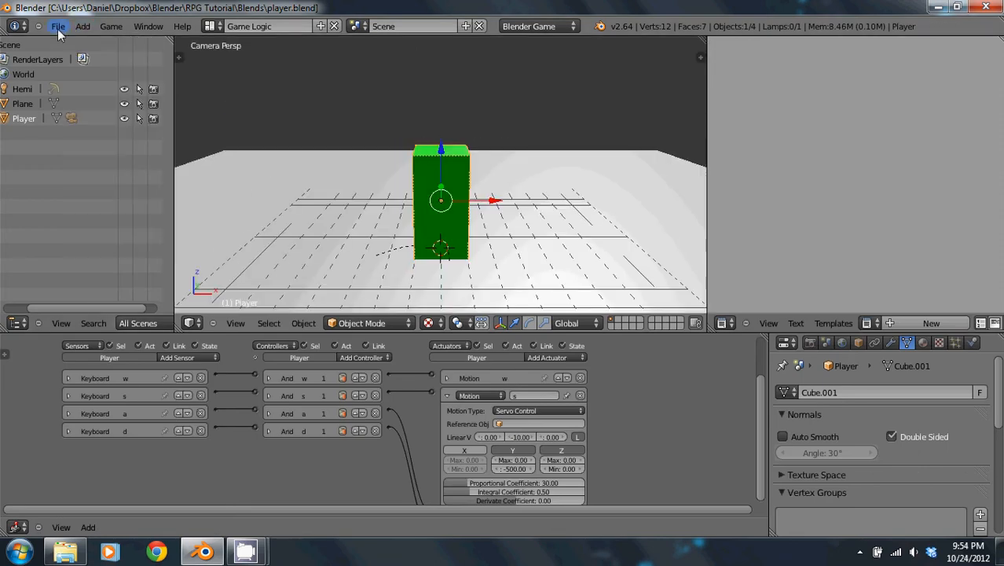
{"action": "left_click", "coordinate": [59, 25]}
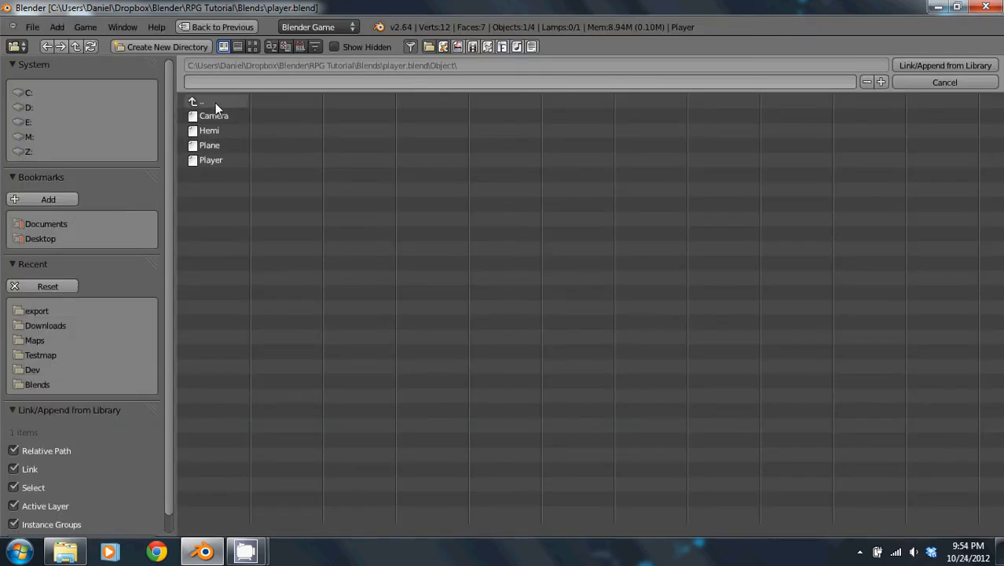
{"action": "left_click", "coordinate": [198, 101]}
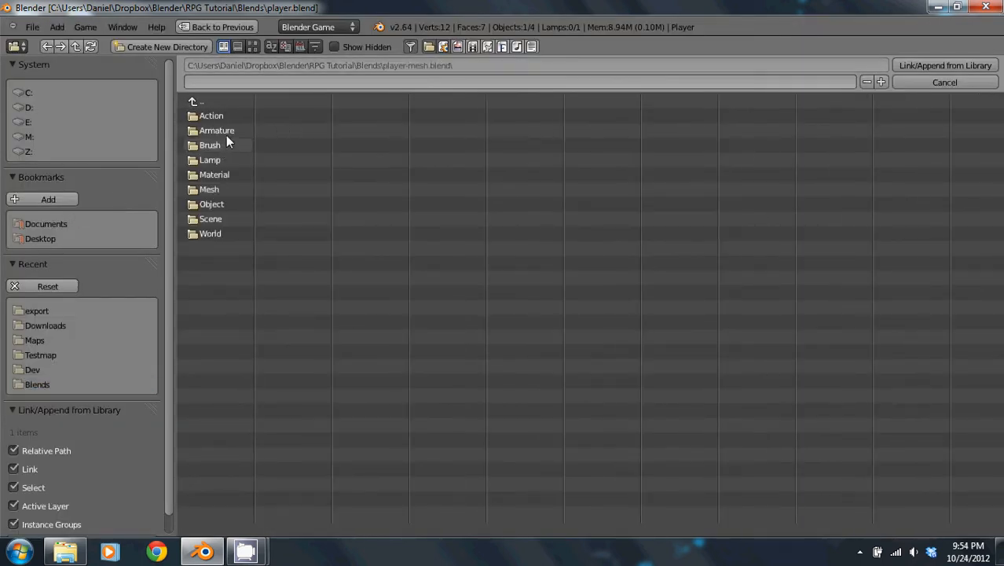
{"action": "double_click", "coordinate": [211, 204]}
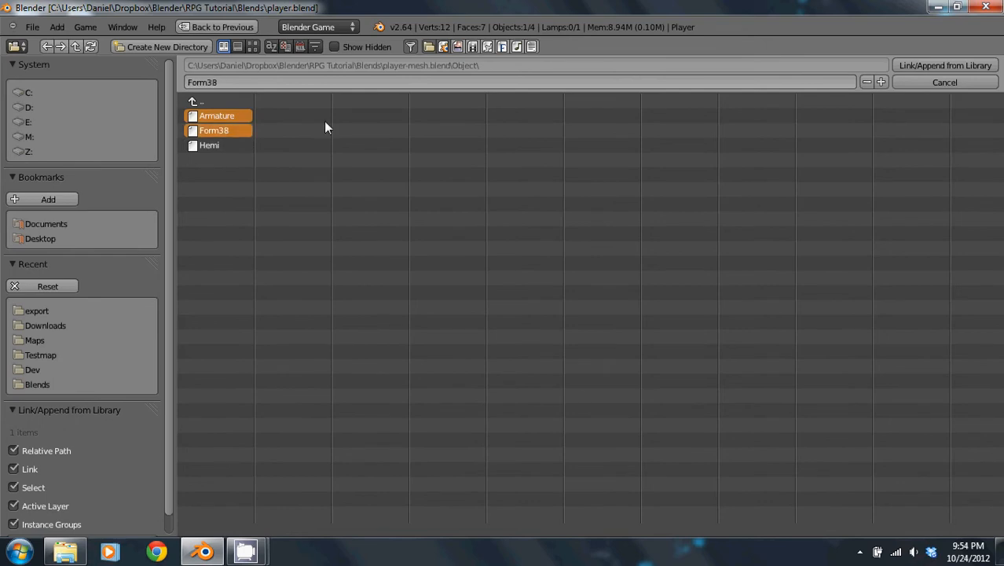
{"action": "mouse_move", "coordinate": [945, 66]}
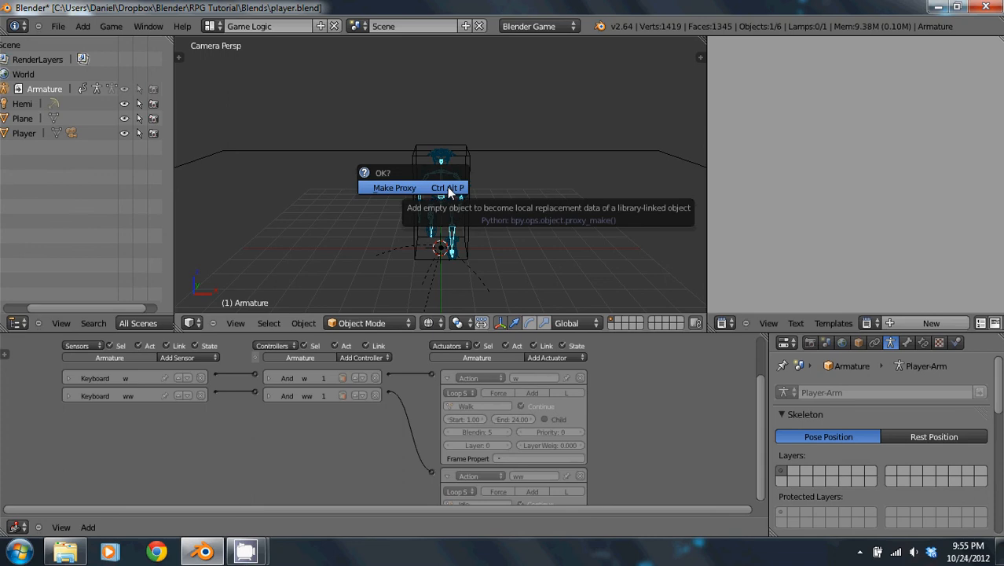
Make a local proxy of the linked armature before removing the character.
{"action": "left_click", "coordinate": [393, 187]}
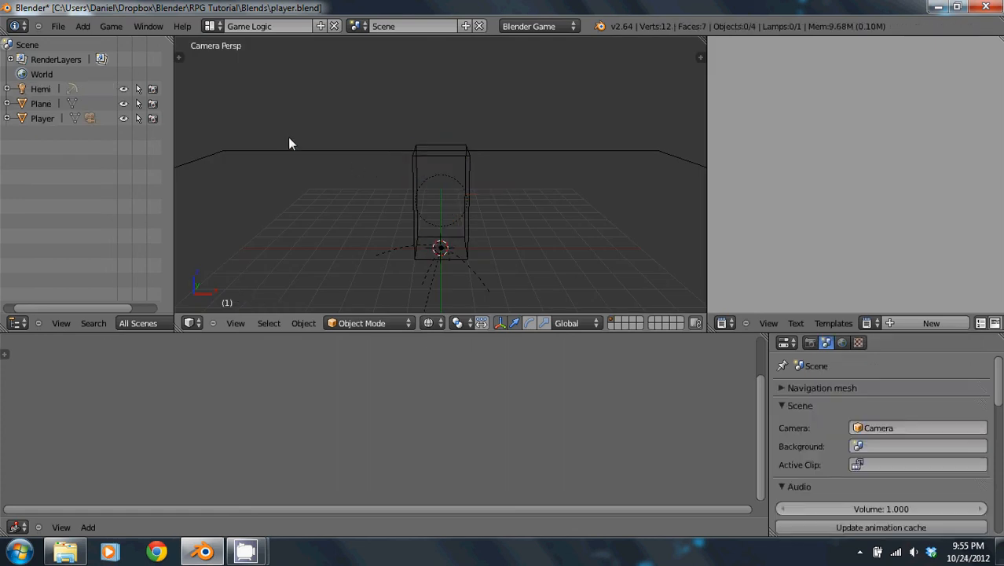
Reopen the link browser on player-mesh.blend's objects and select Armature and Form38.
{"action": "left_click", "coordinate": [55, 25]}
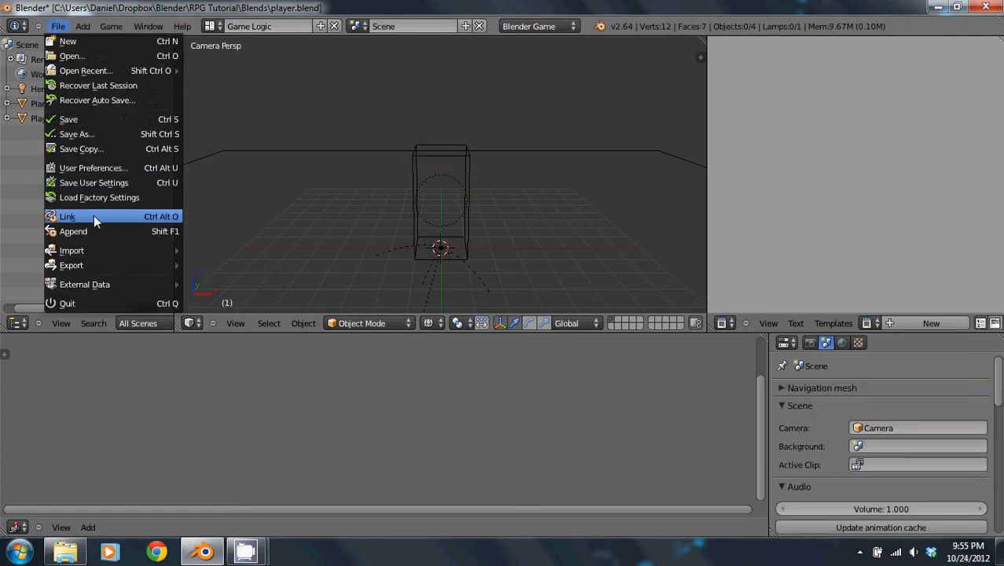
{"action": "left_click", "coordinate": [67, 217]}
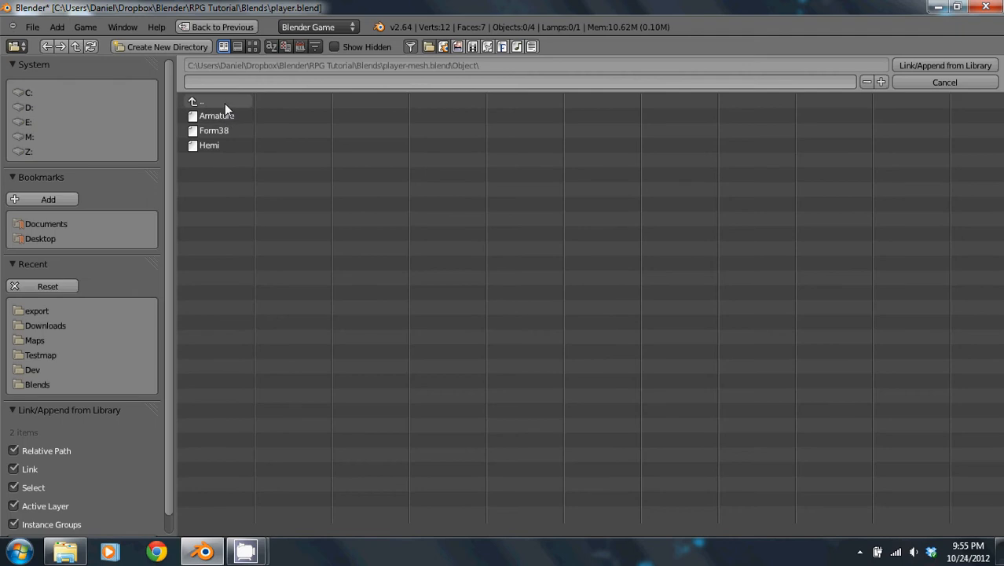
{"action": "left_click", "coordinate": [202, 100]}
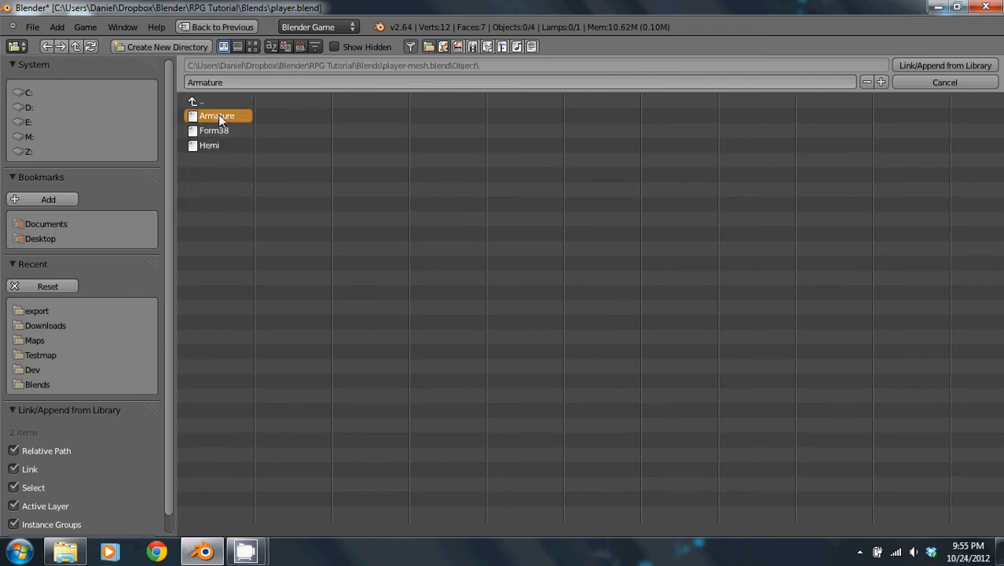
{"action": "left_click", "coordinate": [213, 130]}
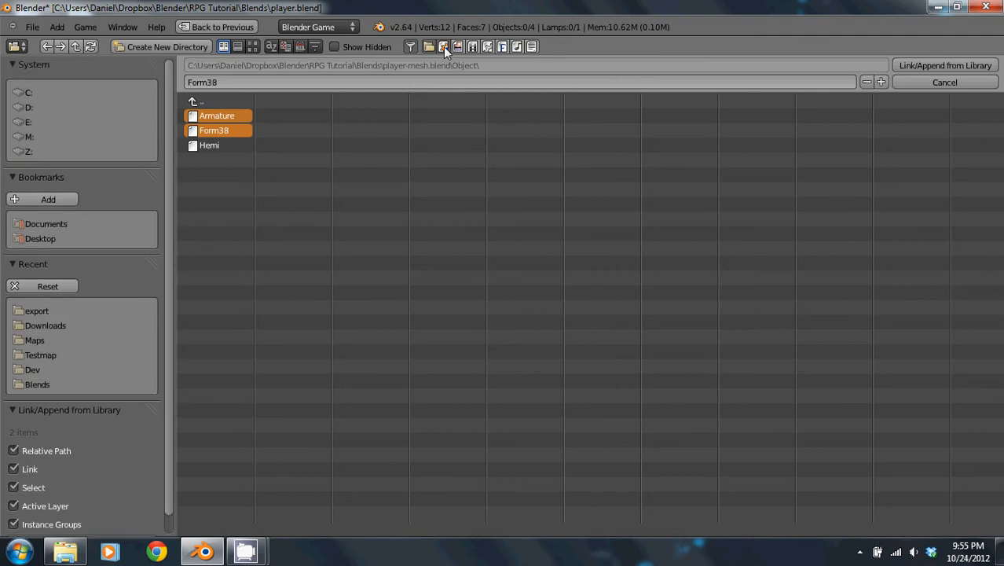
{"action": "mouse_move", "coordinate": [937, 72]}
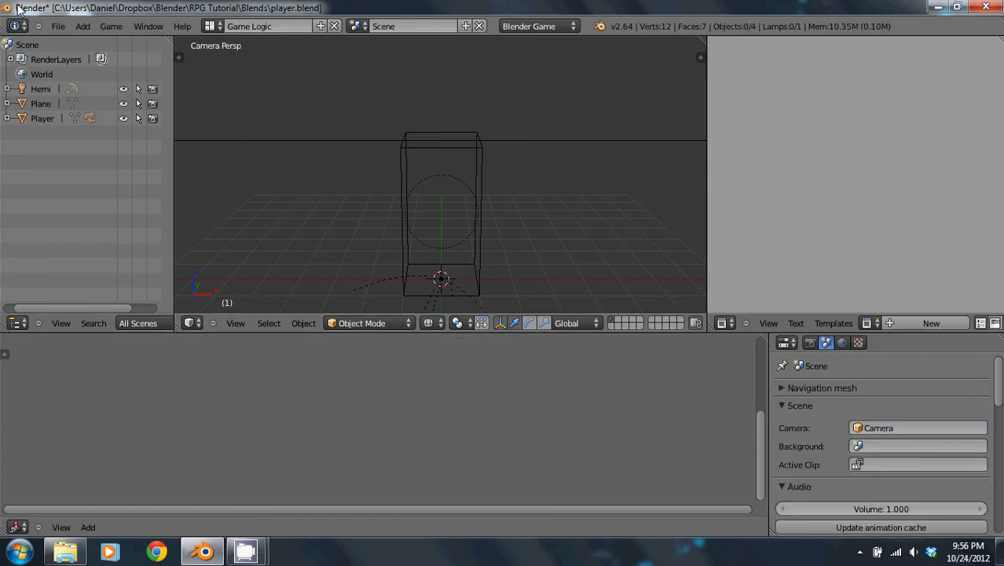
Append the Armature and Form38 mesh from player-mesh.blend with the Player box selected.
{"action": "left_click", "coordinate": [443, 212]}
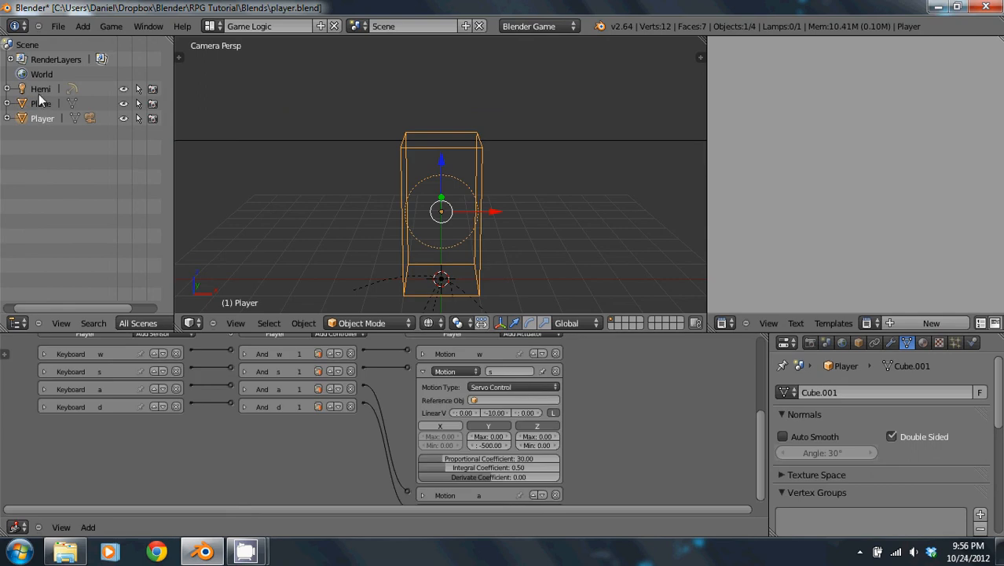
{"action": "left_click", "coordinate": [56, 25]}
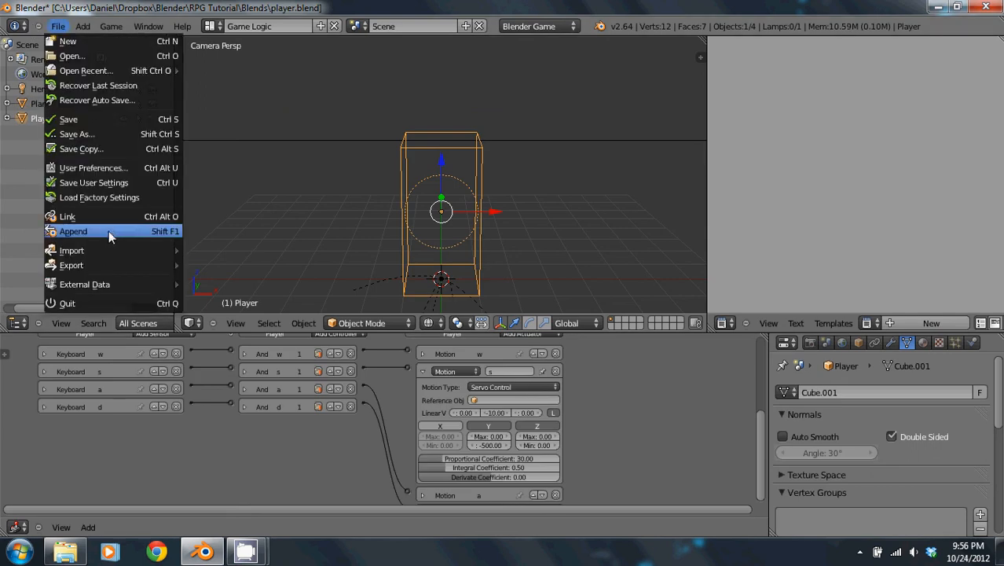
{"action": "left_click", "coordinate": [72, 231]}
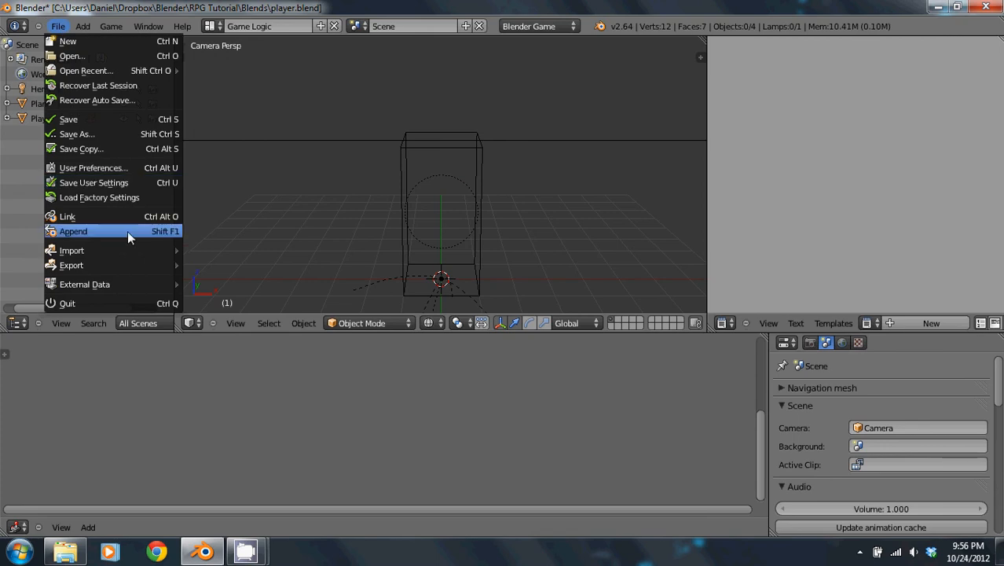
{"action": "left_click", "coordinate": [73, 232]}
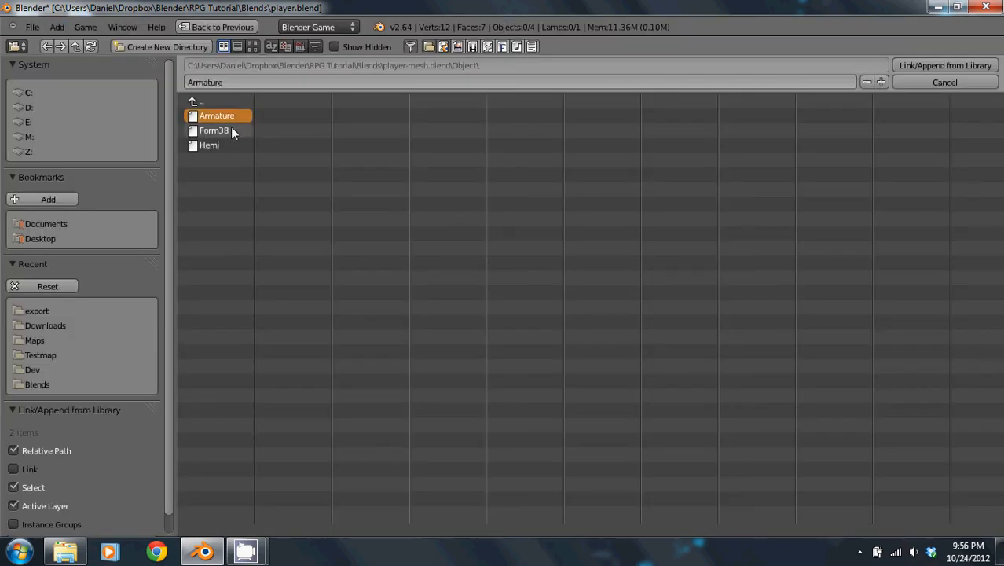
{"action": "left_click", "coordinate": [214, 129]}
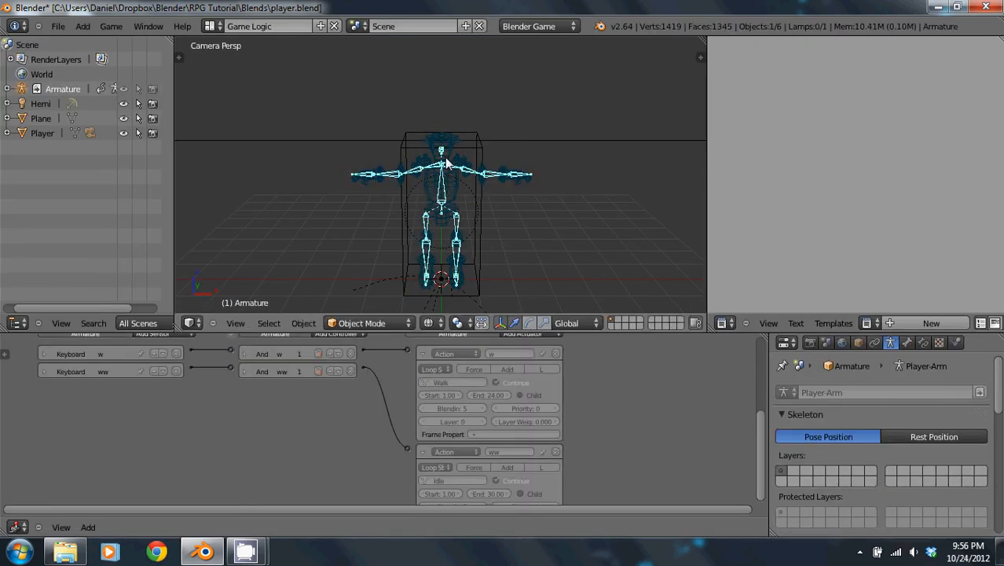
Make the linked Armature a local editable proxy.
{"action": "left_click", "coordinate": [440, 165]}
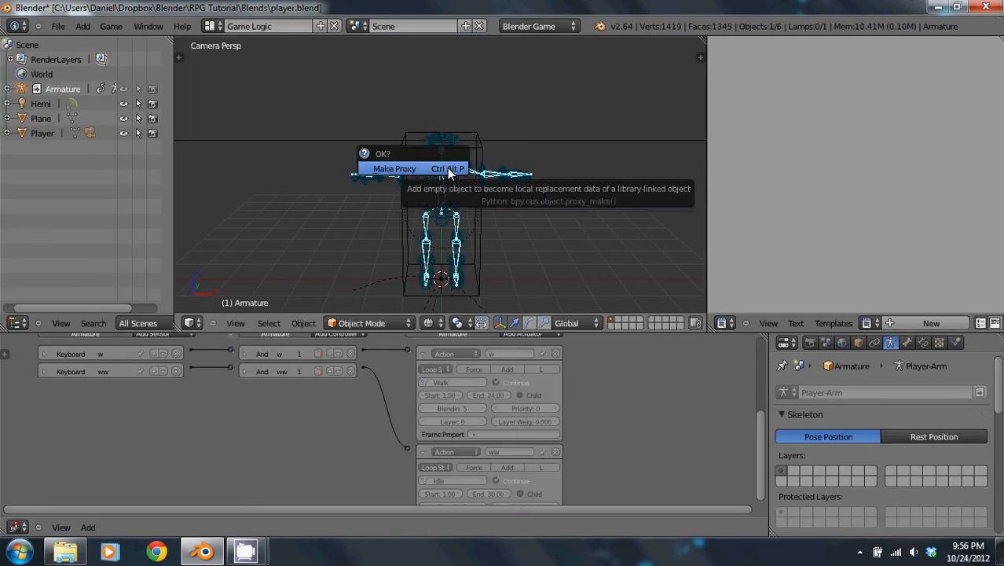
{"action": "left_click", "coordinate": [393, 169]}
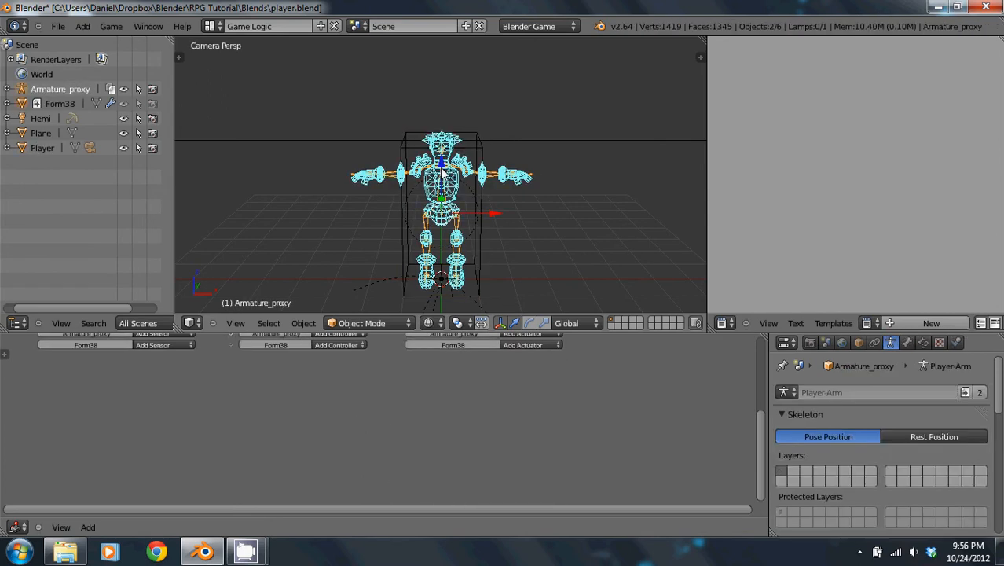
{"action": "left_click", "coordinate": [57, 25]}
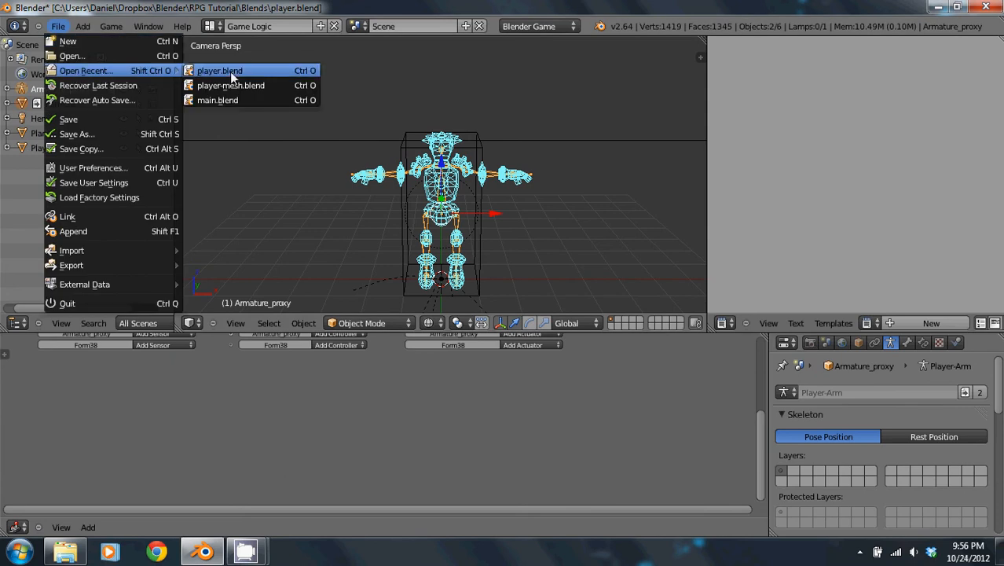
Reopen player.blend, parent the armature to Player and play the walk animation.
{"action": "left_click", "coordinate": [220, 69]}
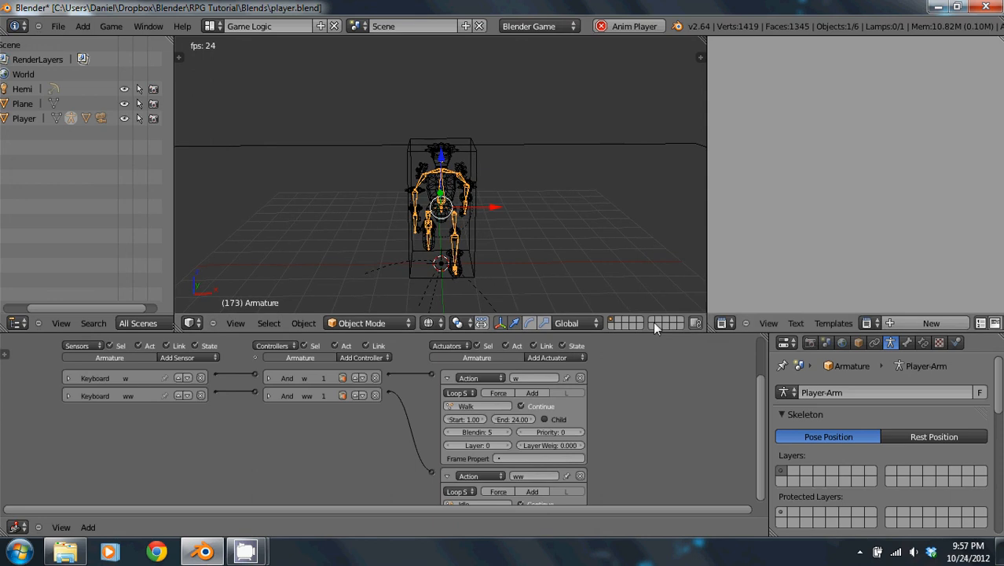
{"action": "left_click", "coordinate": [726, 323]}
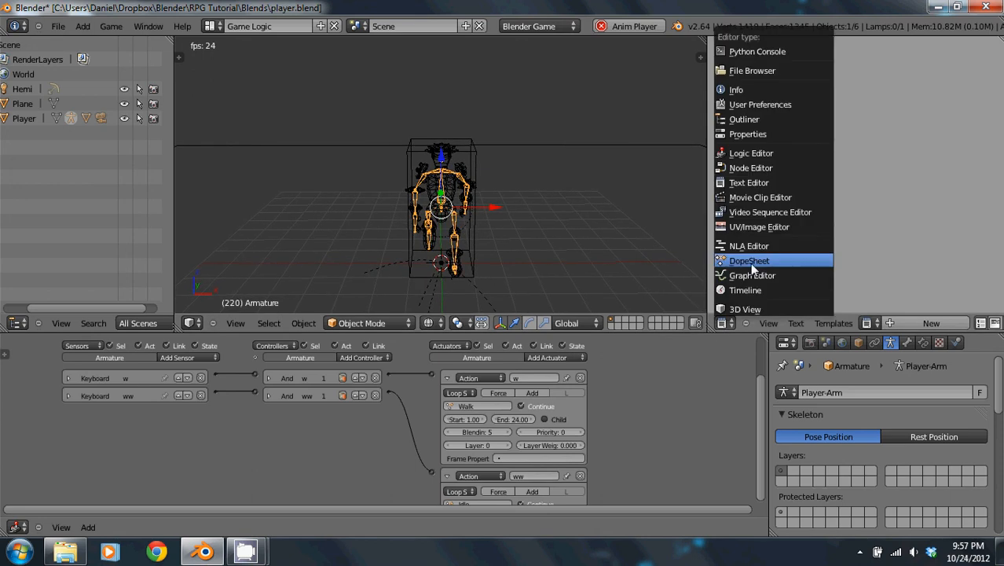
In the Dope Sheet, pose the Walk cycle bones to face forward and key their rotation.
{"action": "left_click", "coordinate": [749, 261]}
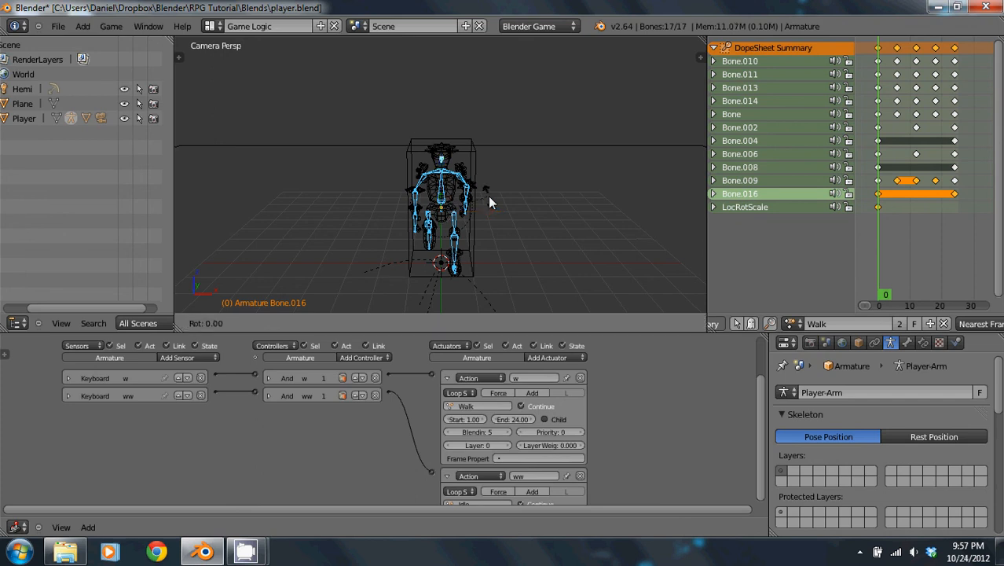
{"action": "key", "text": "r"}
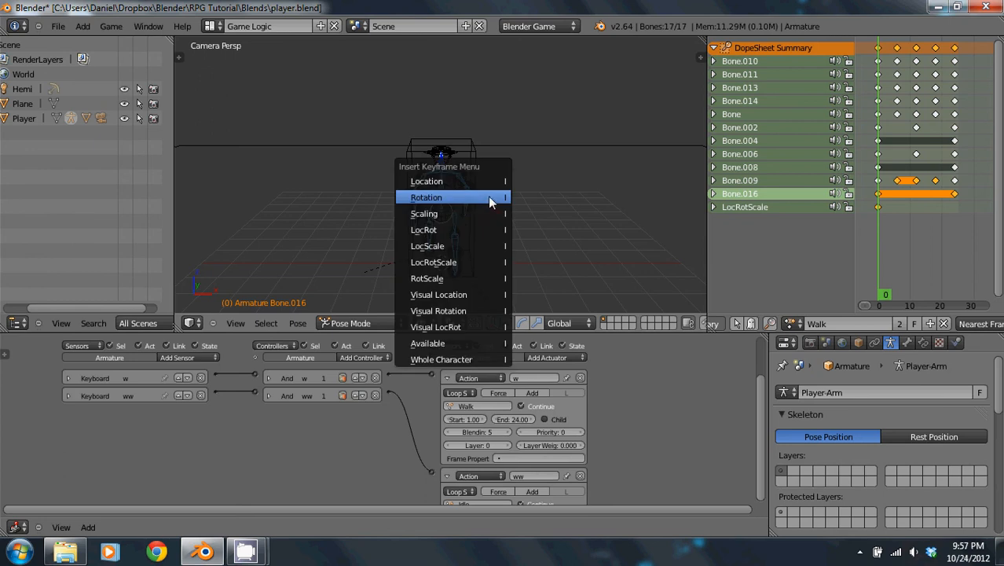
{"action": "left_click", "coordinate": [440, 196]}
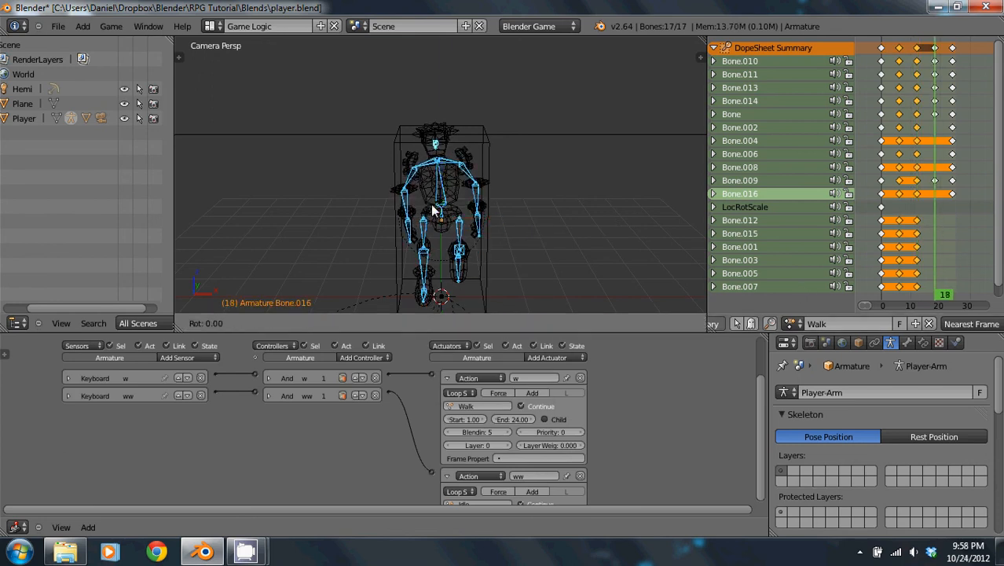
Save over player.blend in textured view and set the Player box material to Wire.
{"action": "key", "text": "i"}
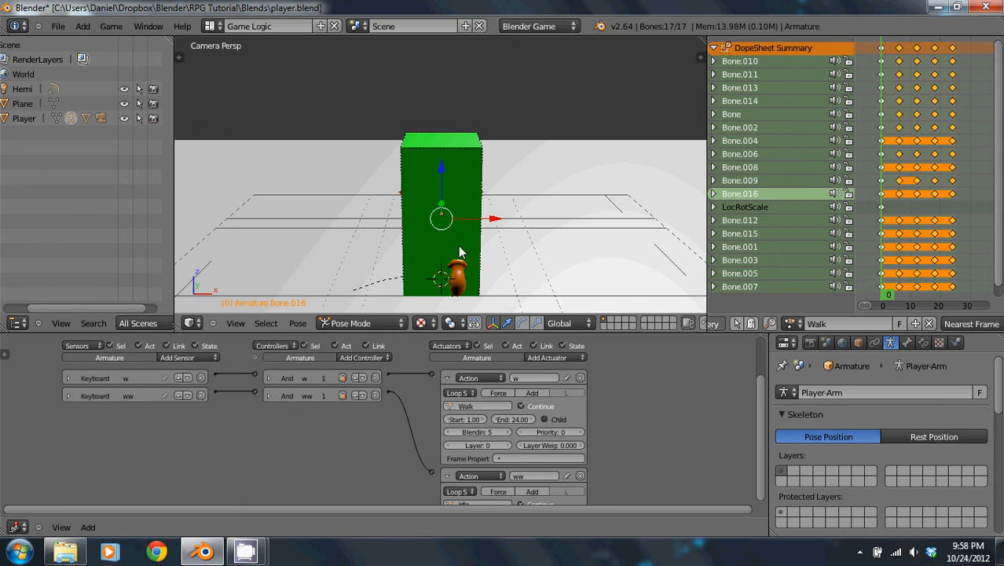
{"action": "mouse_move", "coordinate": [519, 249]}
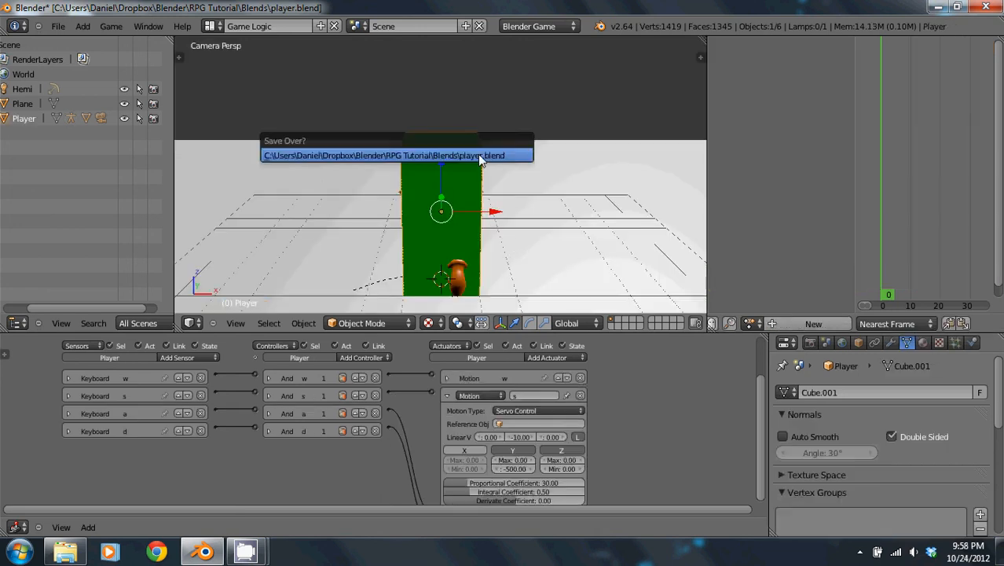
{"action": "left_click", "coordinate": [396, 155]}
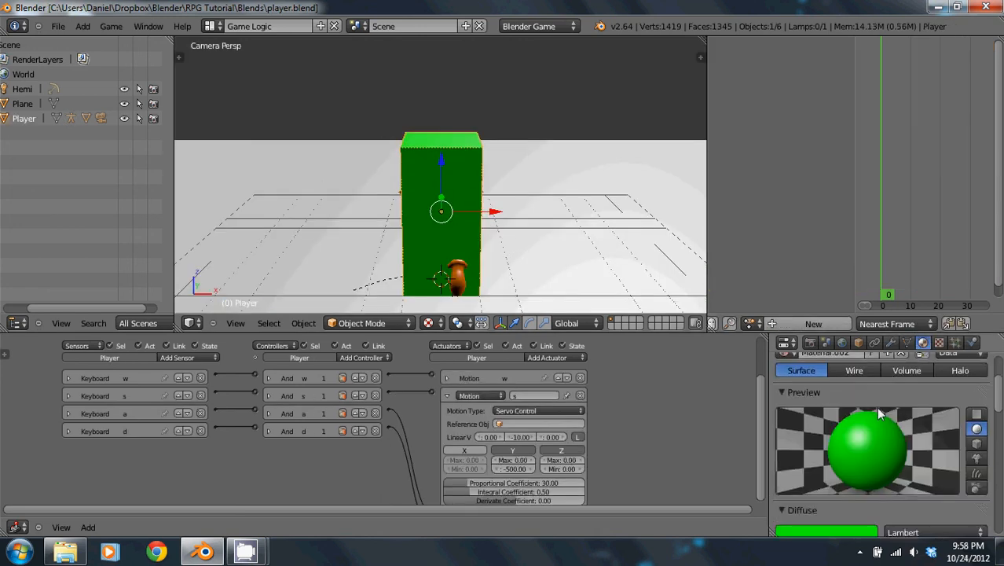
{"action": "left_click", "coordinate": [854, 371]}
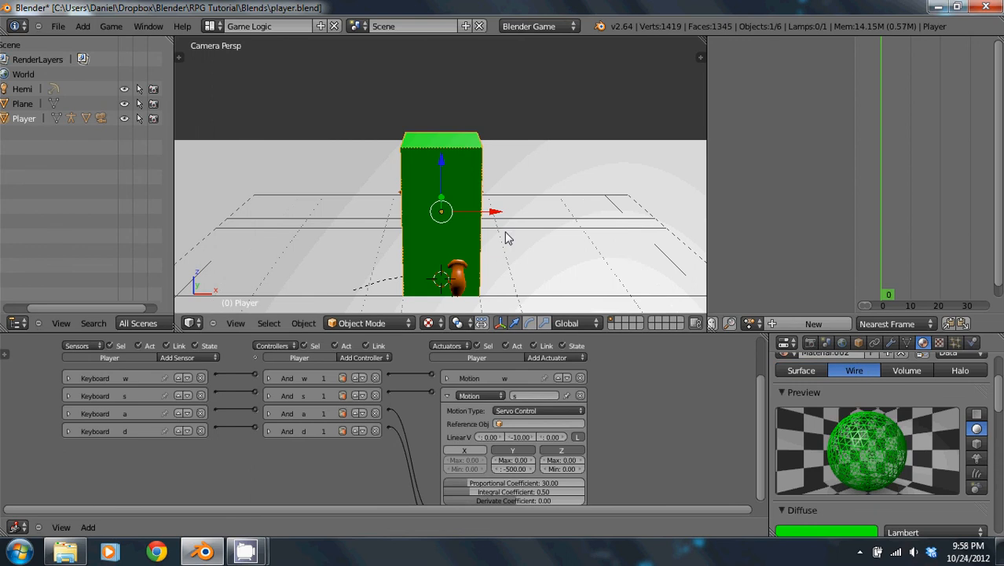